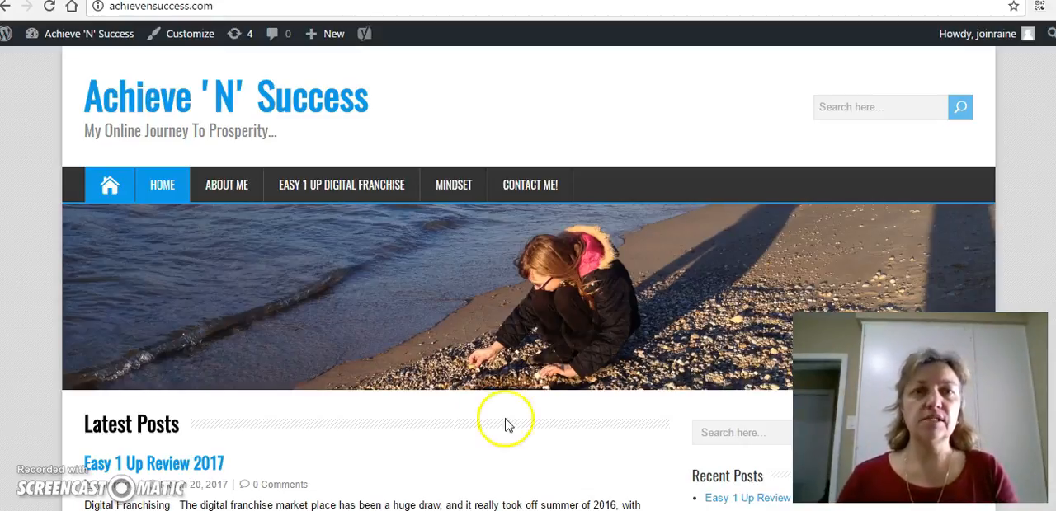
mouse_move(475, 131)
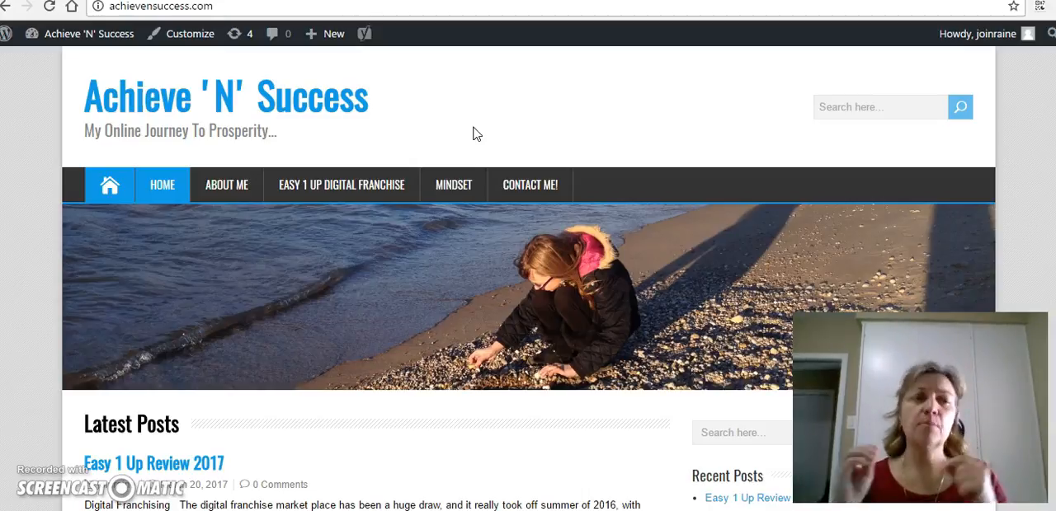
mouse_move(454, 184)
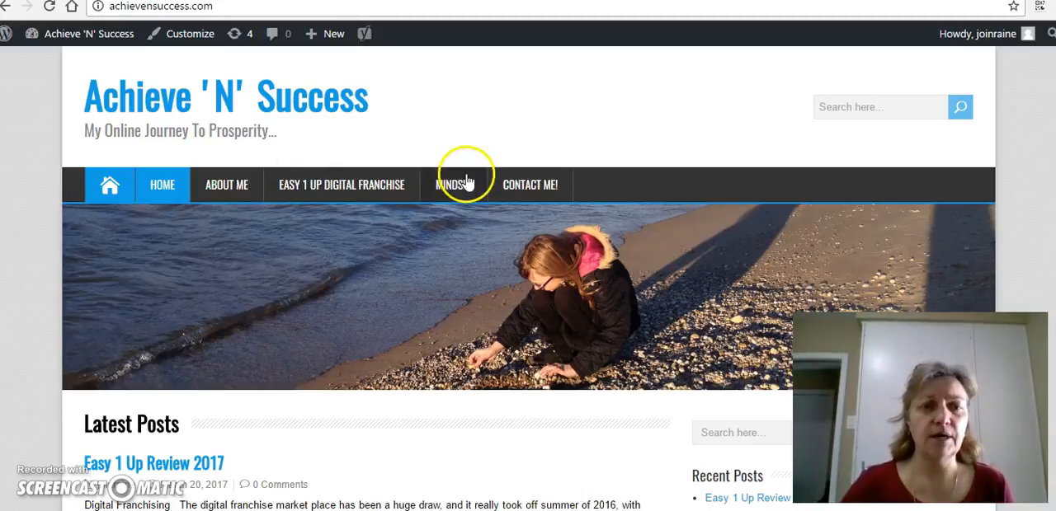
mouse_move(561, 305)
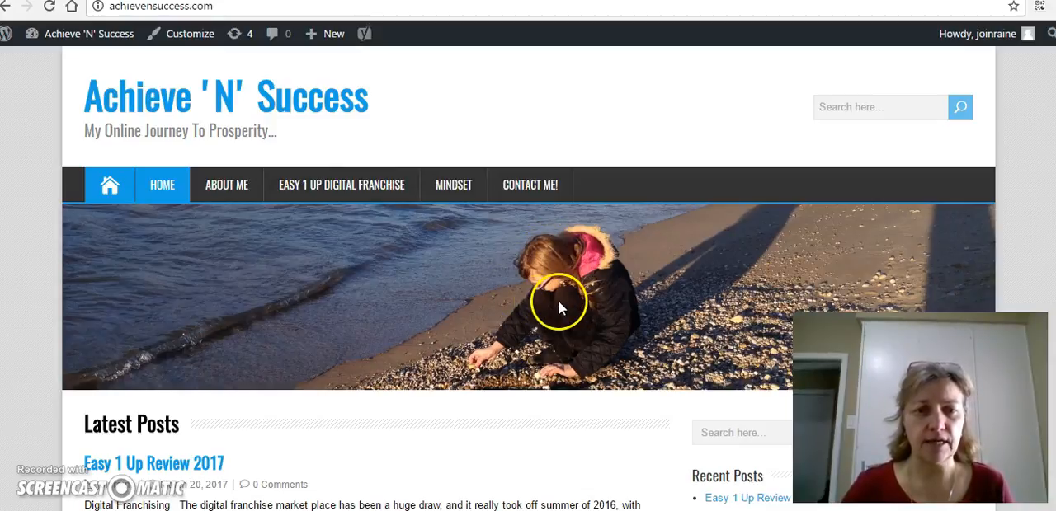
mouse_move(462, 296)
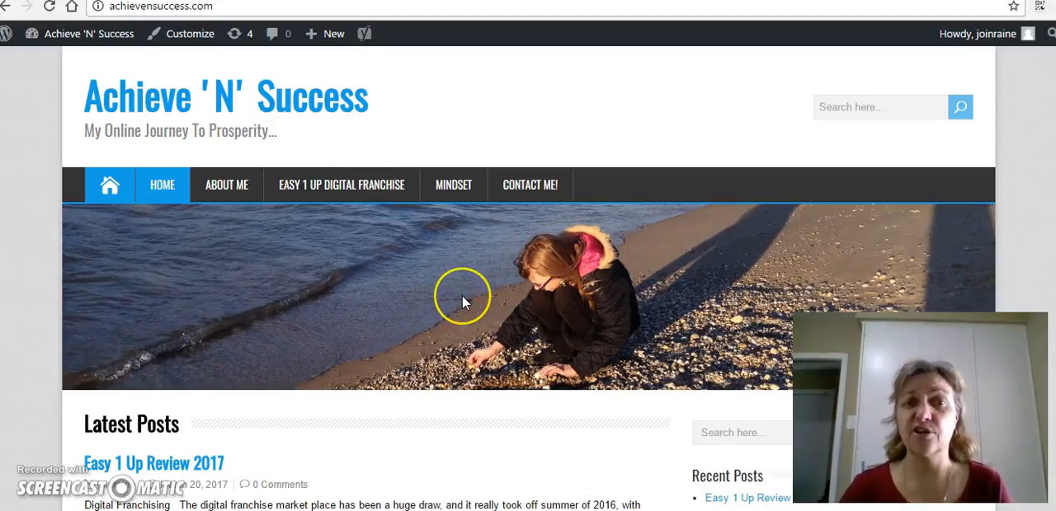
mouse_move(446, 351)
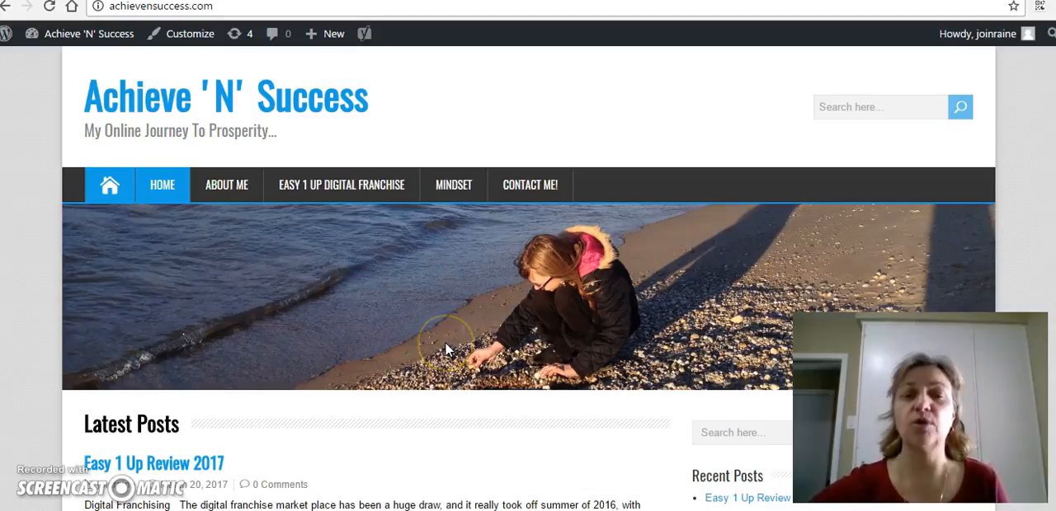
mouse_move(573, 138)
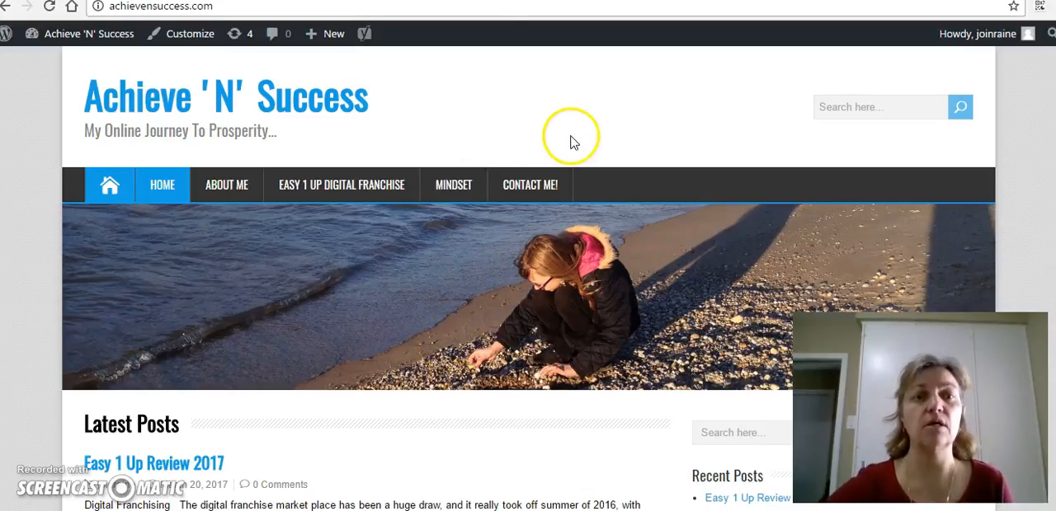
mouse_move(453, 184)
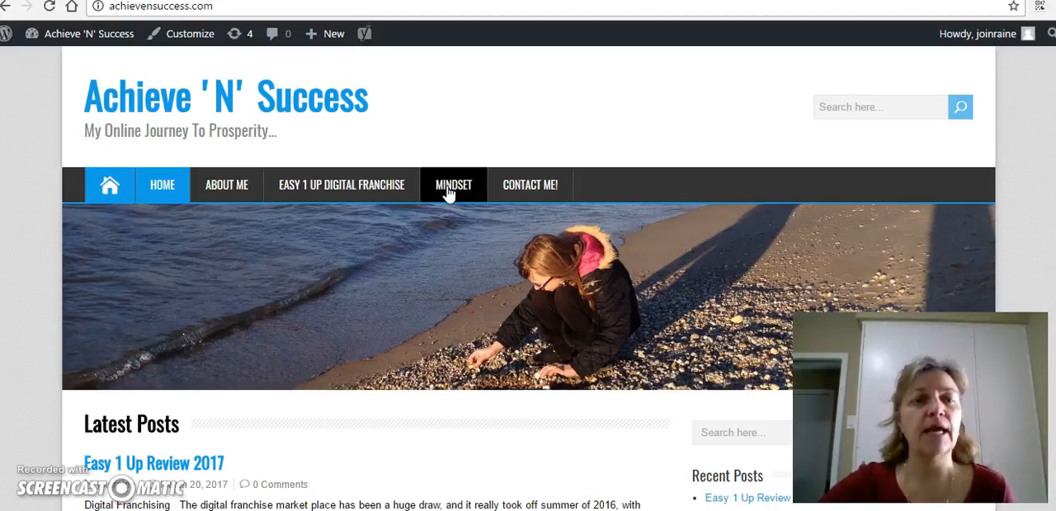
- Open the Mindset page and scroll down to its recommended book links
click(452, 184)
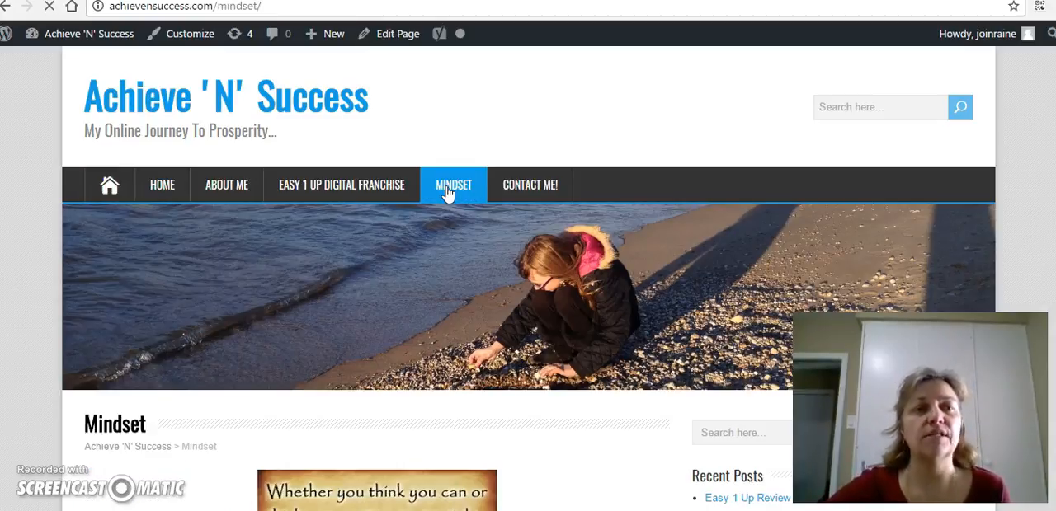
scroll(down, 3)
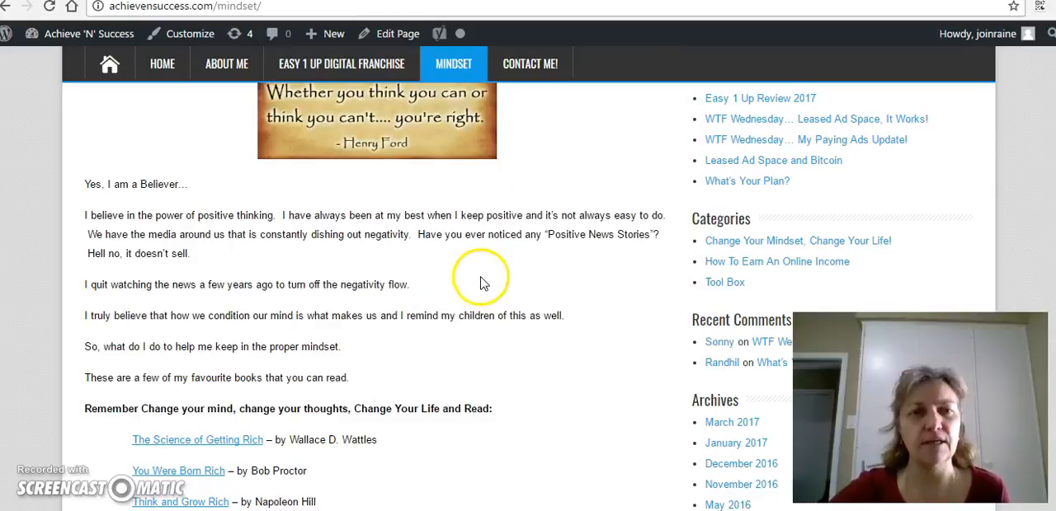
scroll(down, 3)
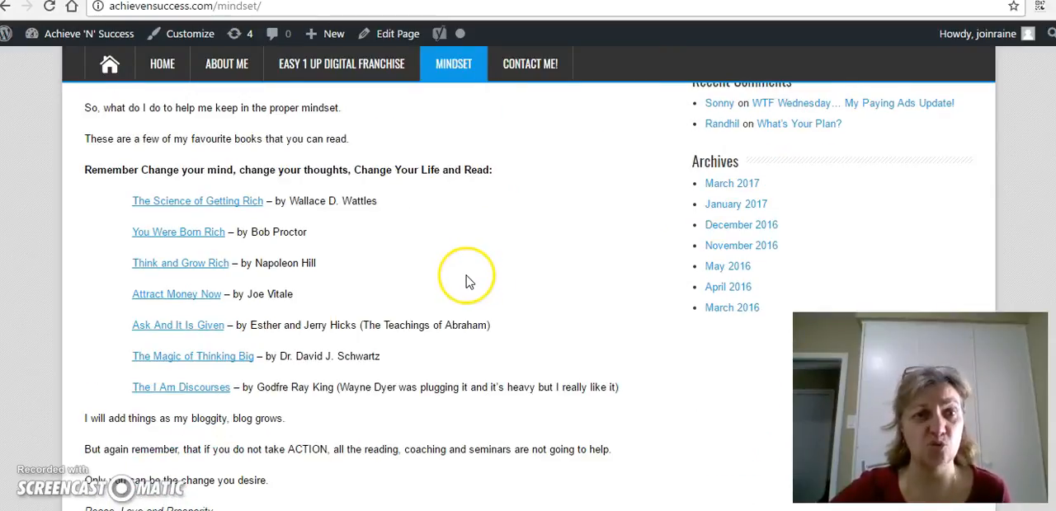
mouse_move(179, 274)
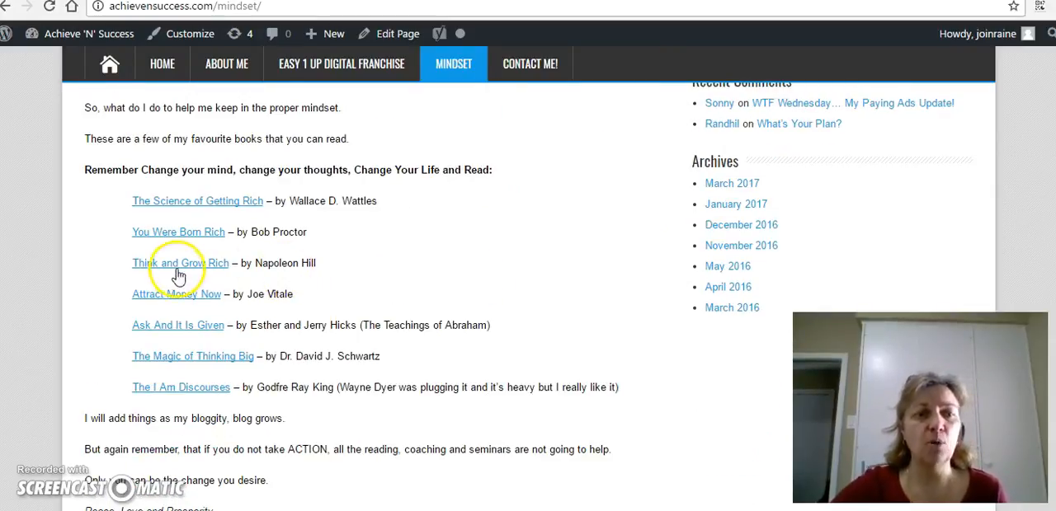
mouse_move(183, 270)
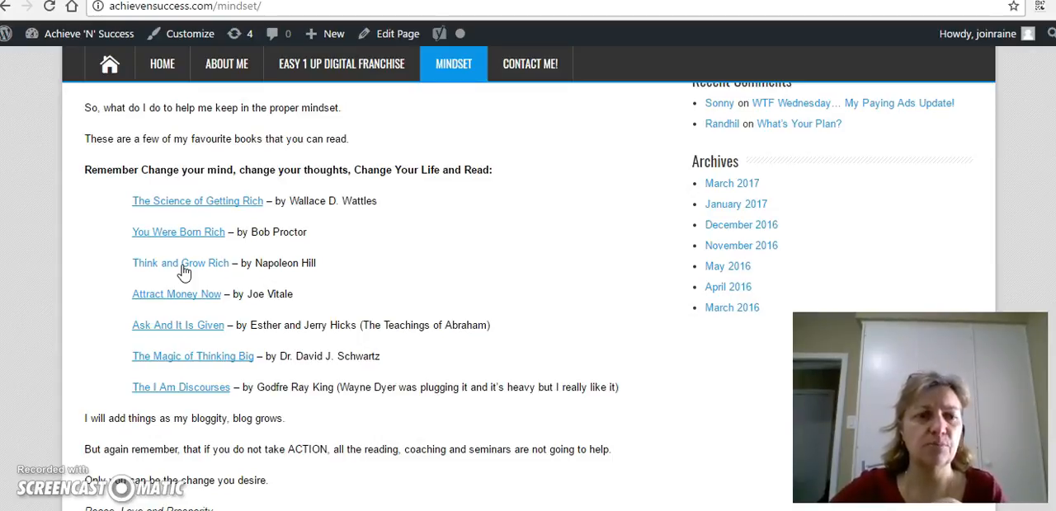
mouse_move(198, 363)
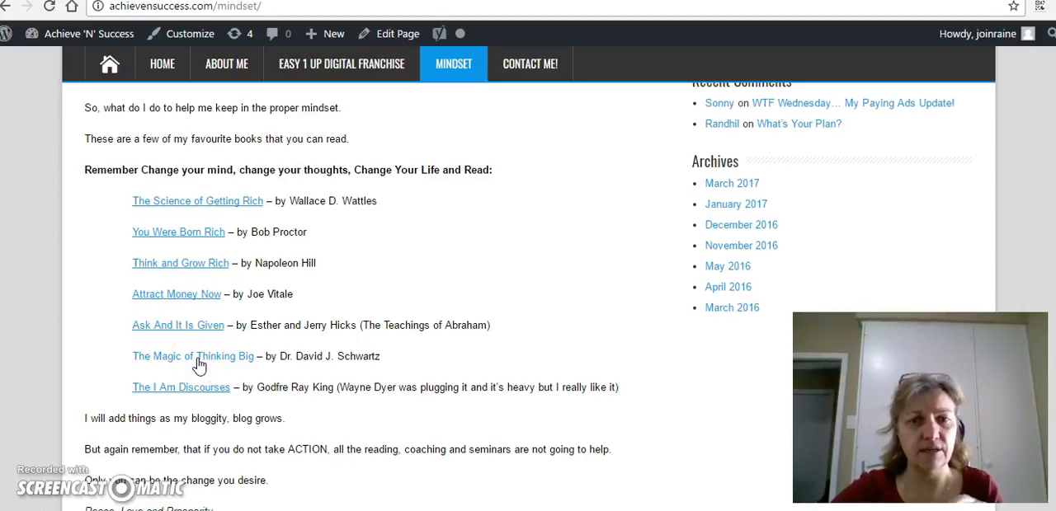
- Open The Magic of Thinking Big PDF and jump to page 258, chapter 12
click(193, 357)
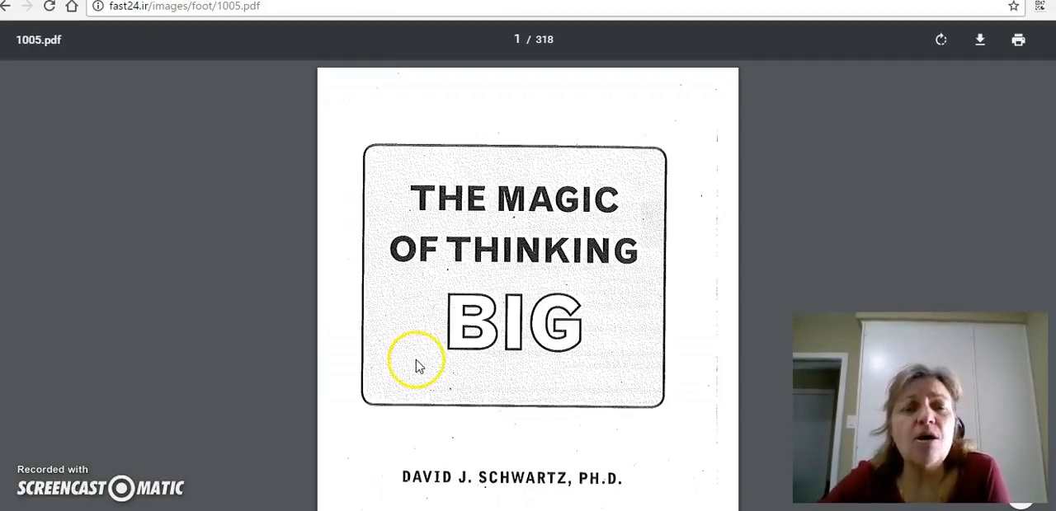
mouse_move(421, 355)
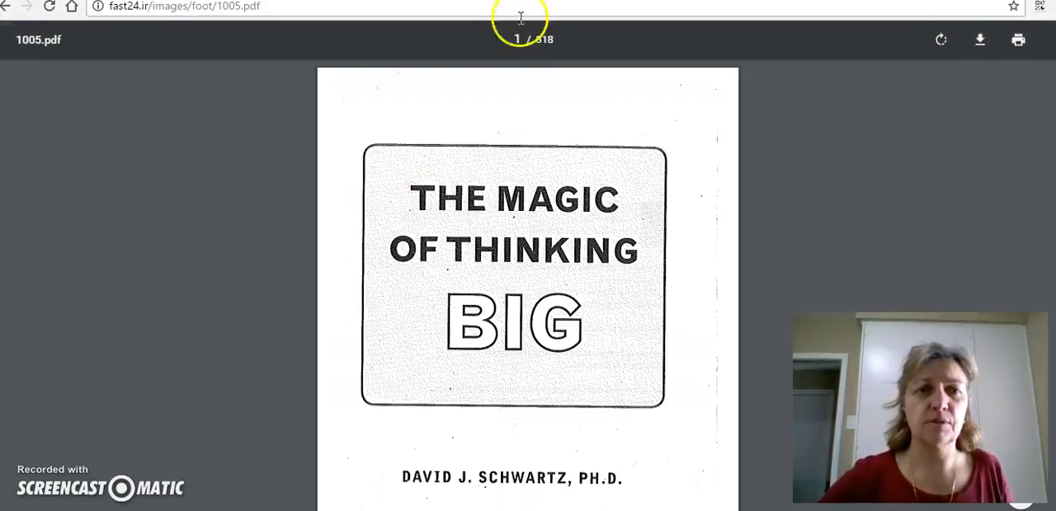
click(516, 39)
text(258)
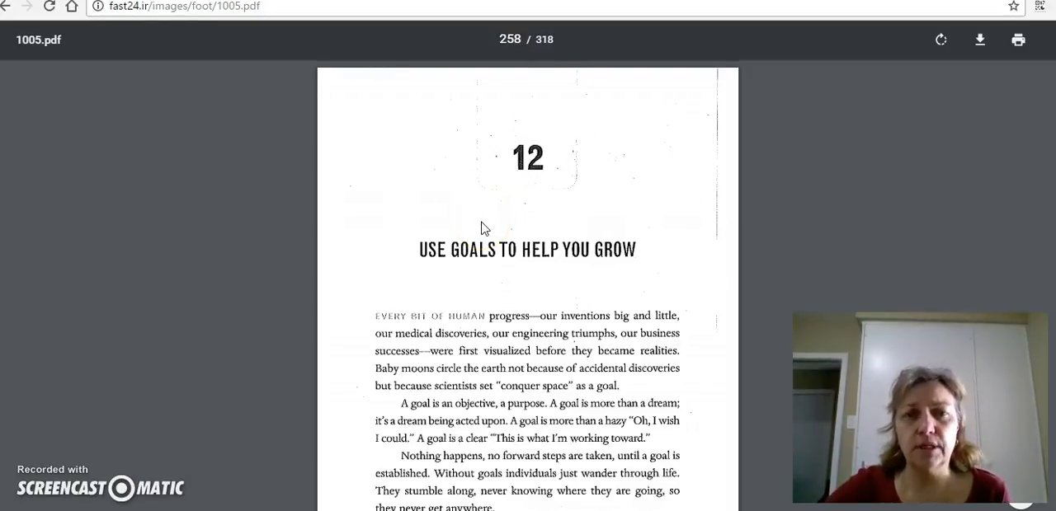
- Scroll to page 261's 'An Image of Me, 10 Years From Now' planning guide
scroll(up, 3)
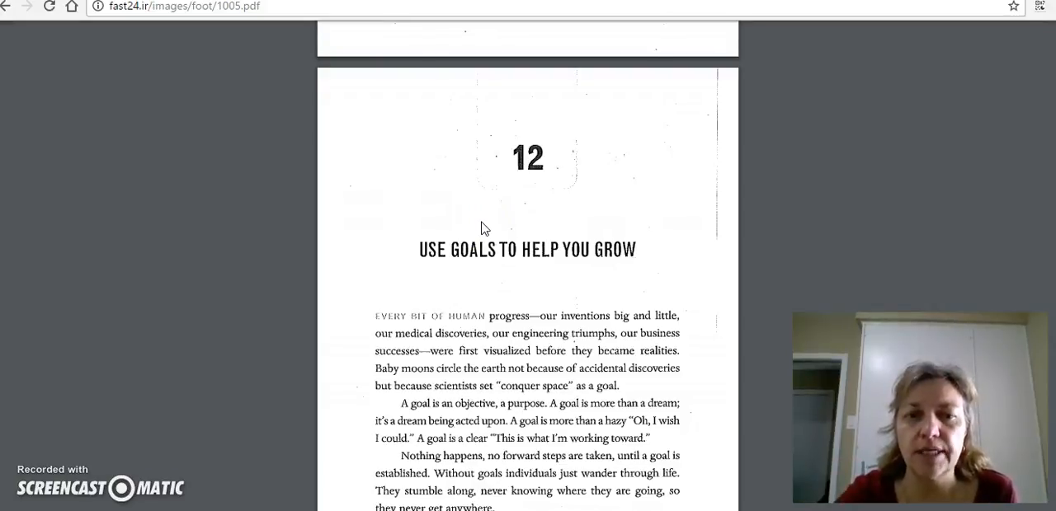
click(472, 227)
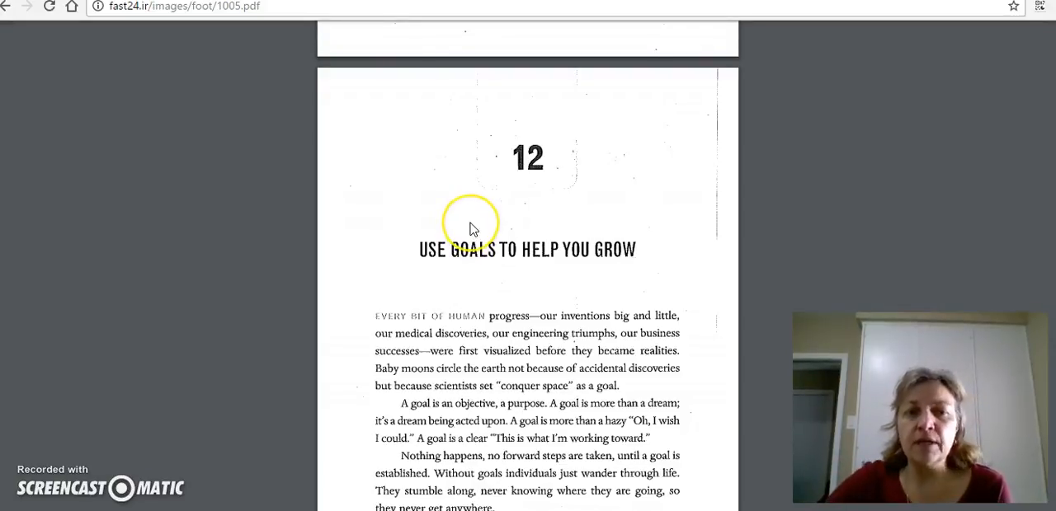
mouse_move(450, 278)
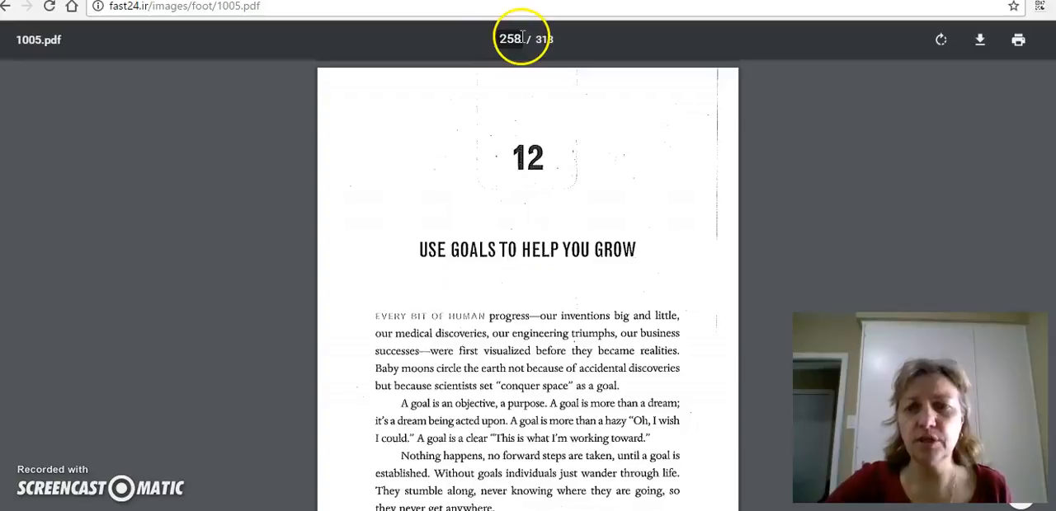
scroll(down, 3)
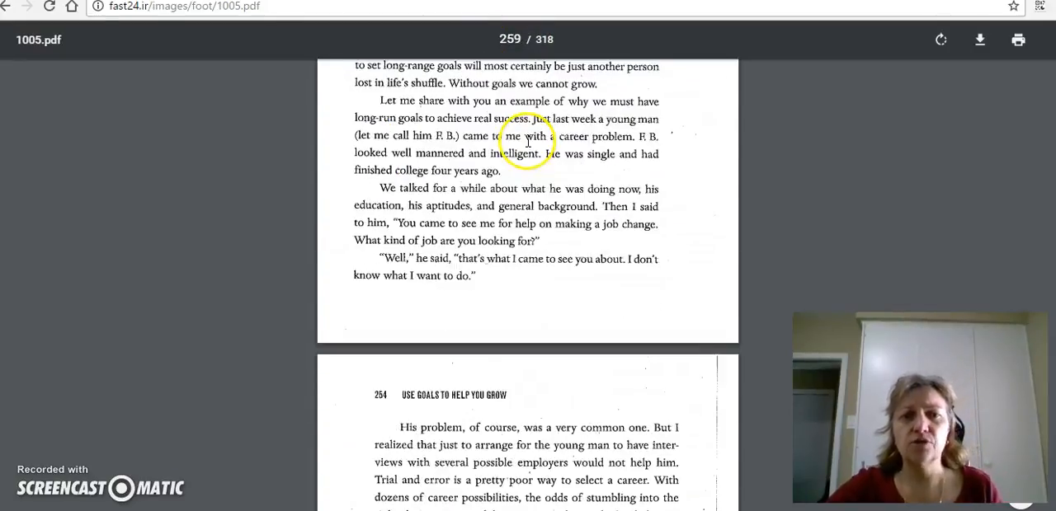
scroll(down, 3)
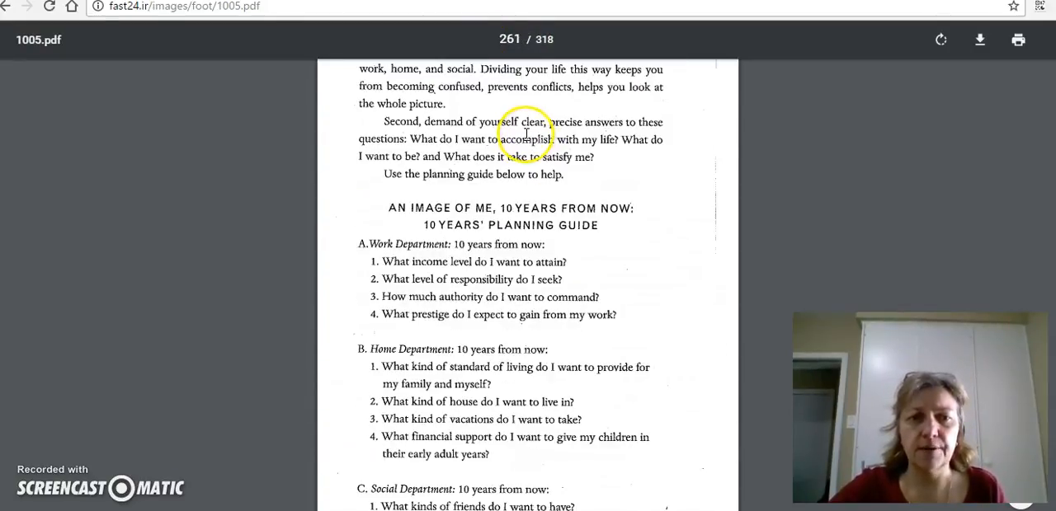
mouse_move(602, 188)
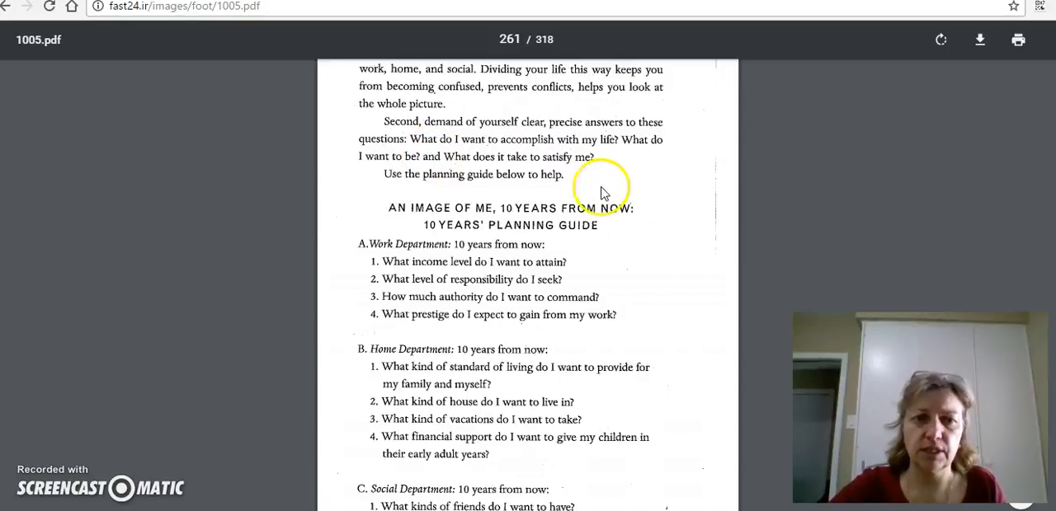
- Scroll down until the Work, Home and Social Department lists all fit on screen
scroll(down, 3)
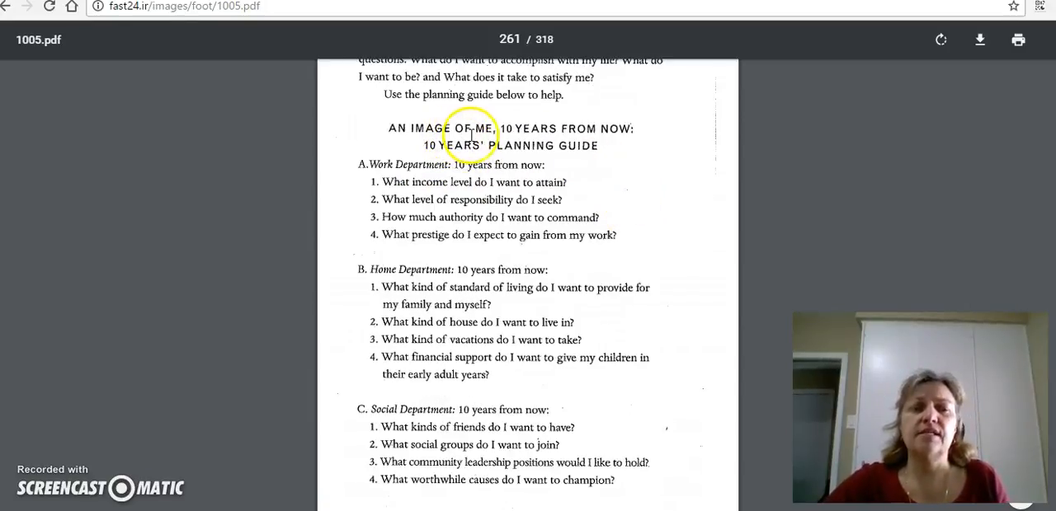
mouse_move(588, 176)
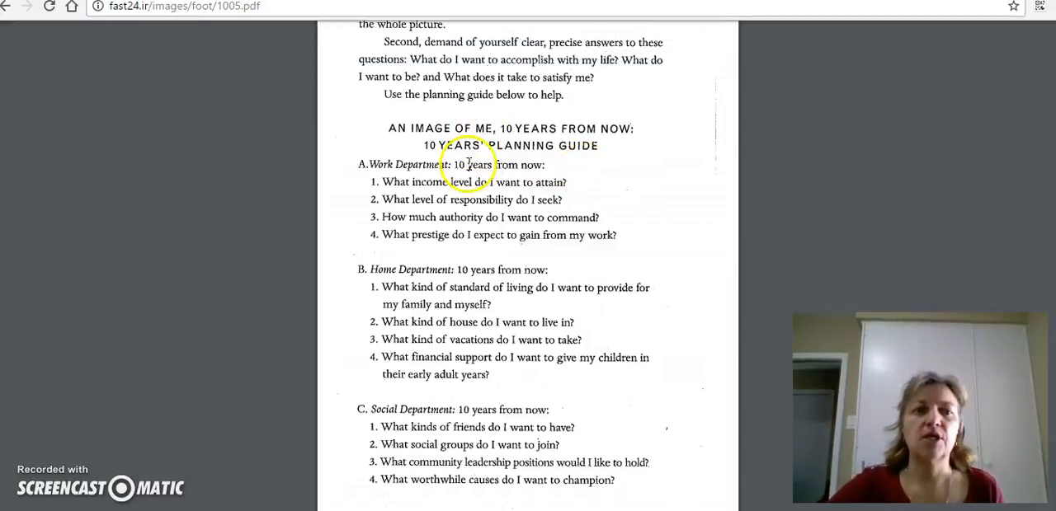
scroll(down, 3)
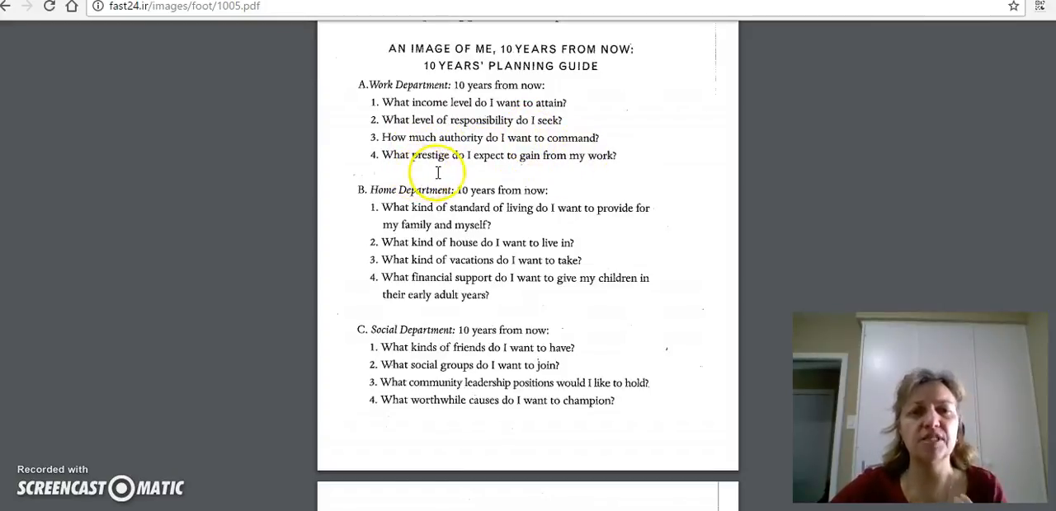
mouse_move(569, 176)
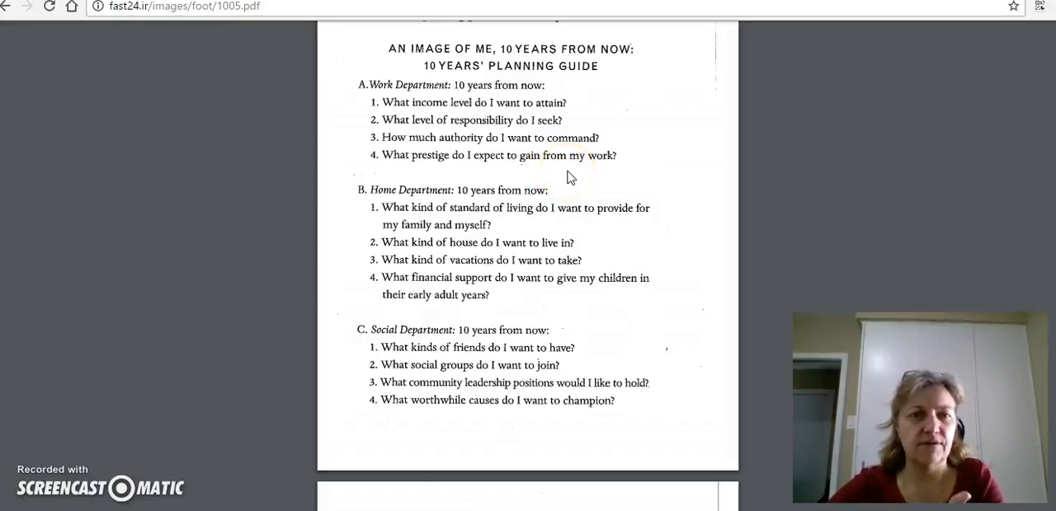
- Scroll to the Social Department questions and the doghouse passage on the next page
scroll(down, 3)
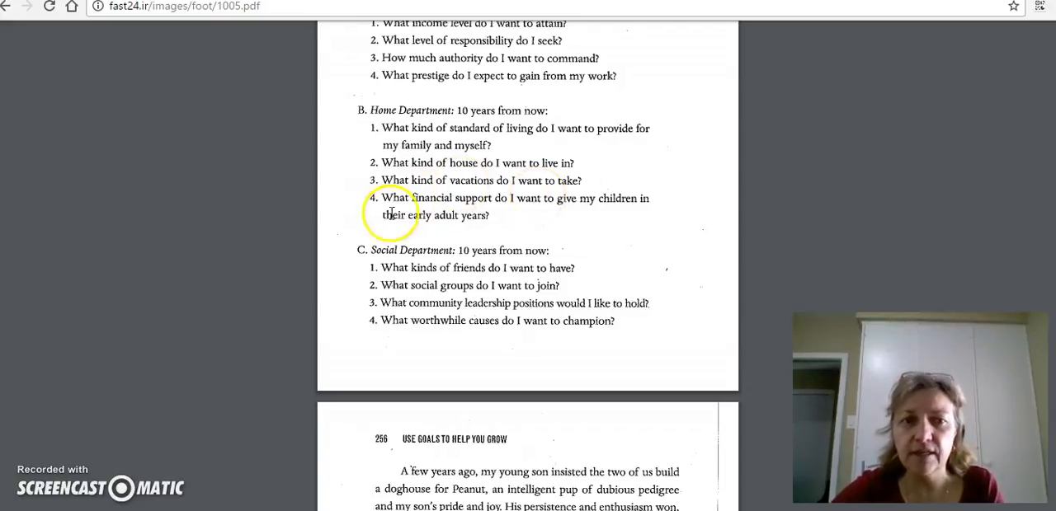
mouse_move(515, 221)
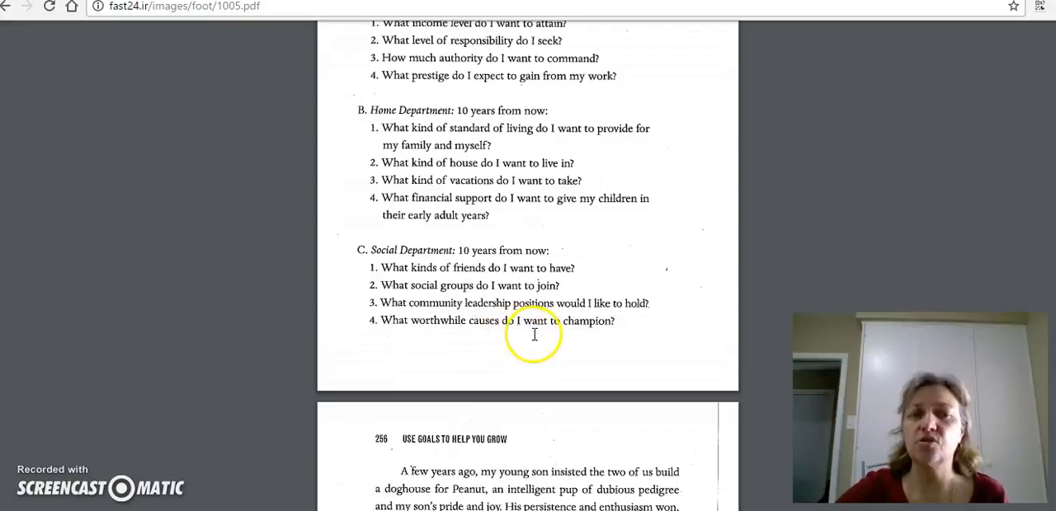
mouse_move(489, 349)
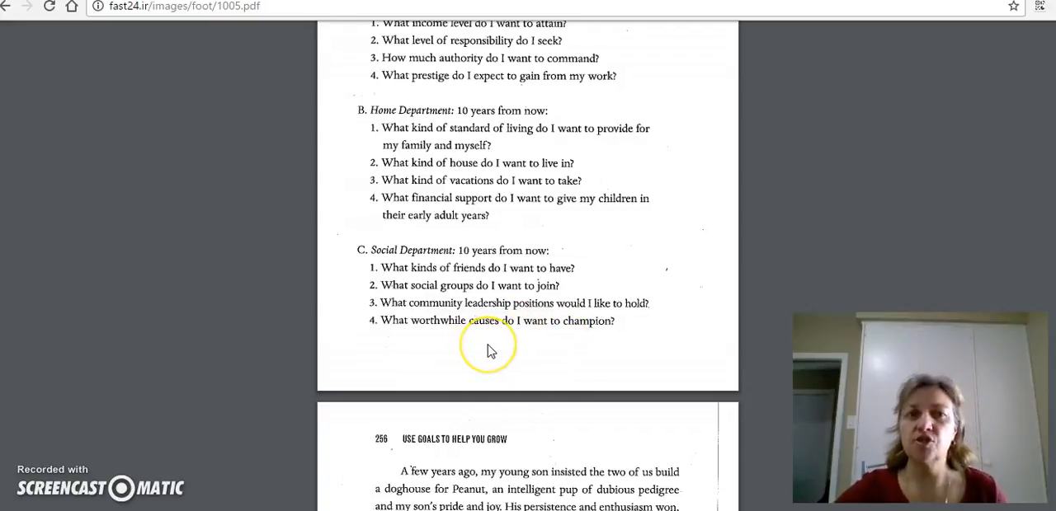
mouse_move(488, 348)
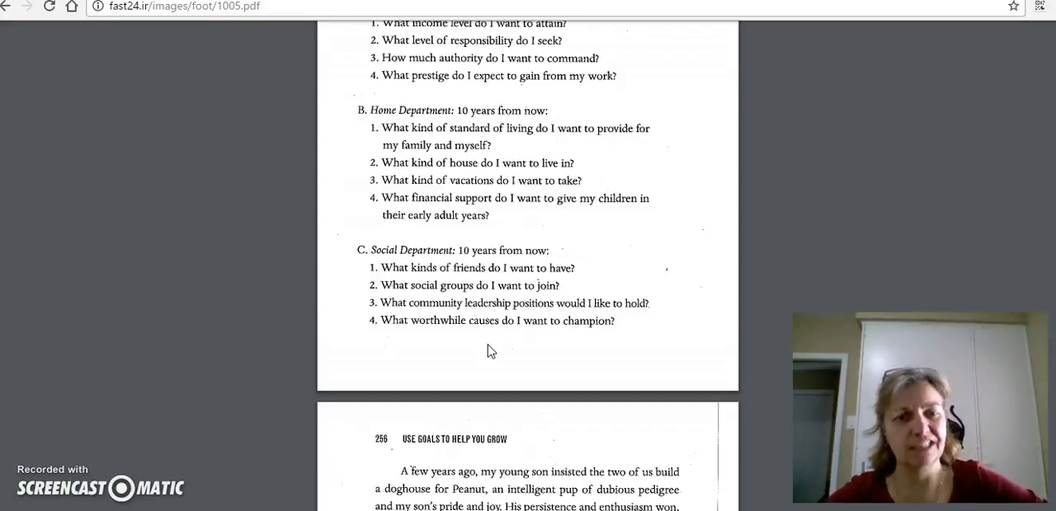
- Scroll back up to the 'Use the planning guide below to help' introduction
scroll(up, 3)
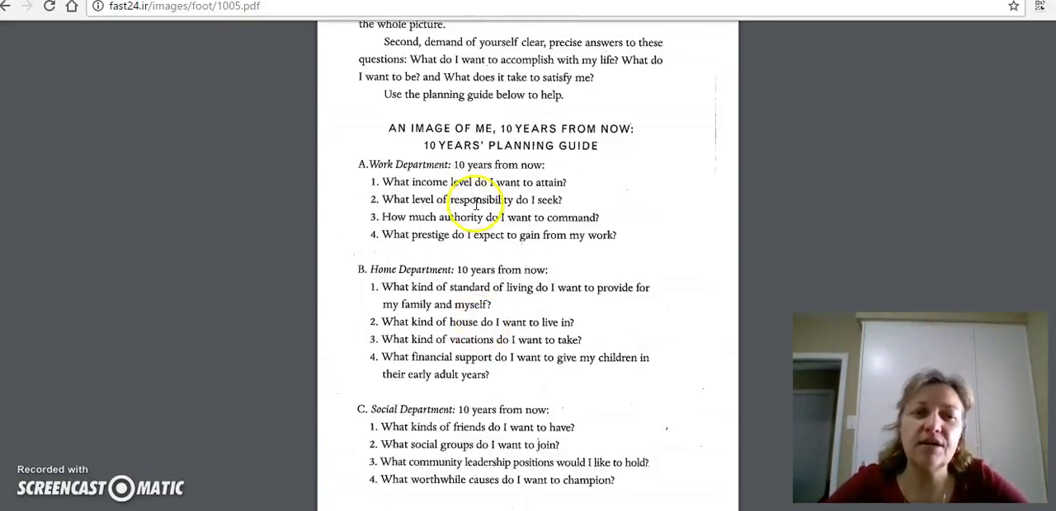
mouse_move(581, 207)
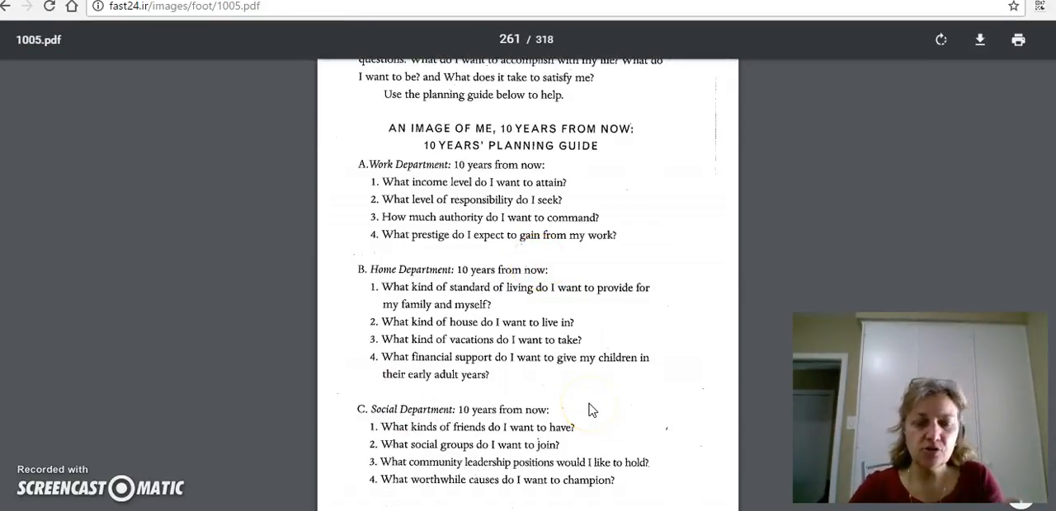
scroll(up, 3)
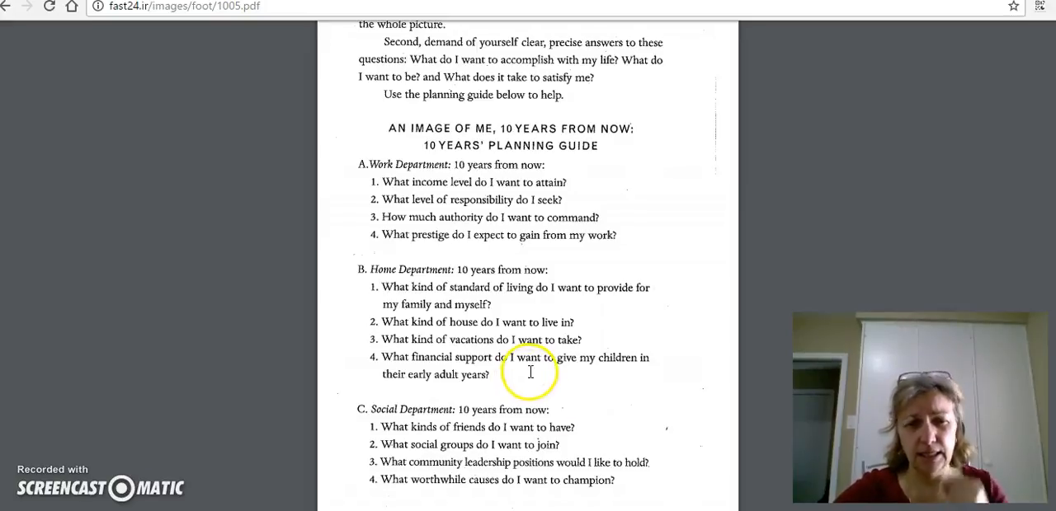
- Scroll the PDF to page 274's Thirty-Day Improvement Guide
scroll(up, 3)
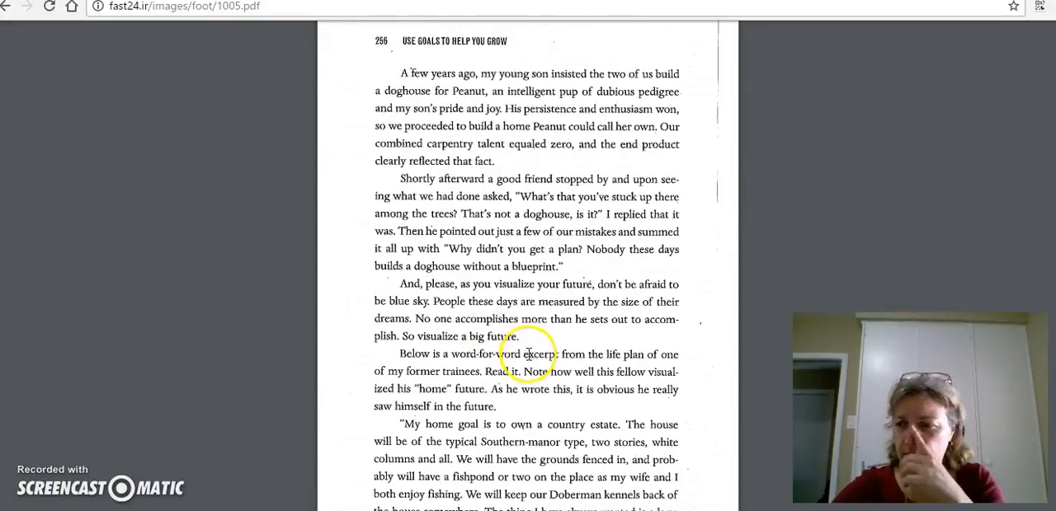
scroll(up, 3)
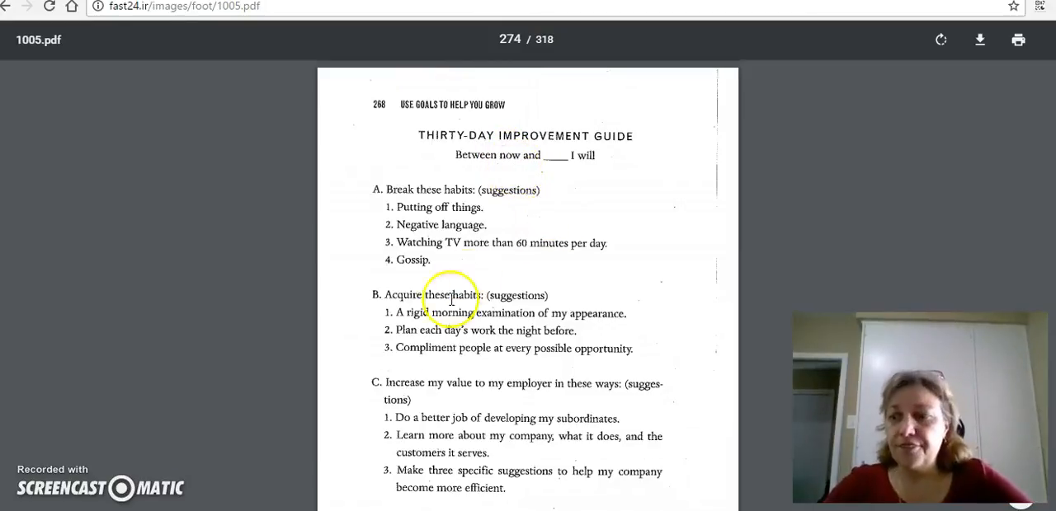
mouse_move(582, 205)
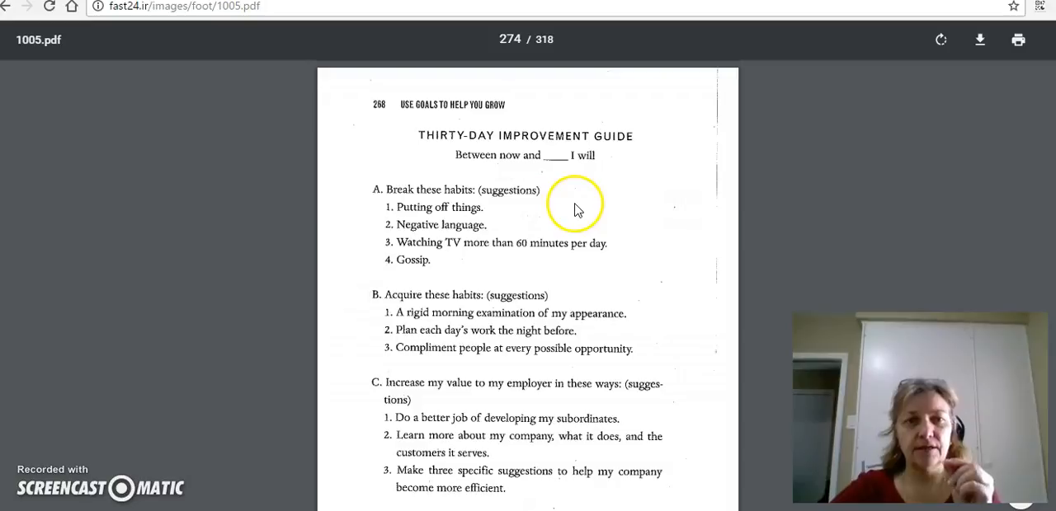
mouse_move(542, 169)
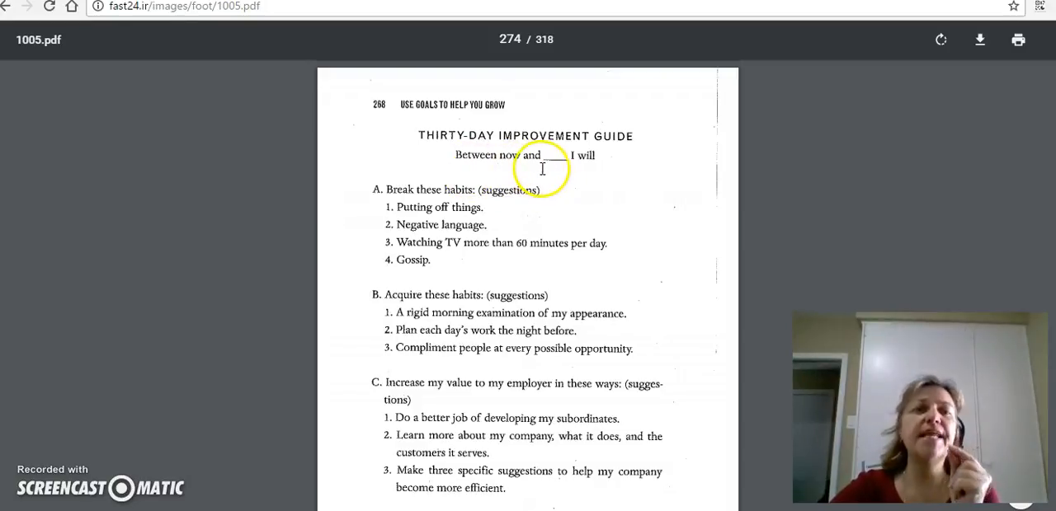
mouse_move(486, 210)
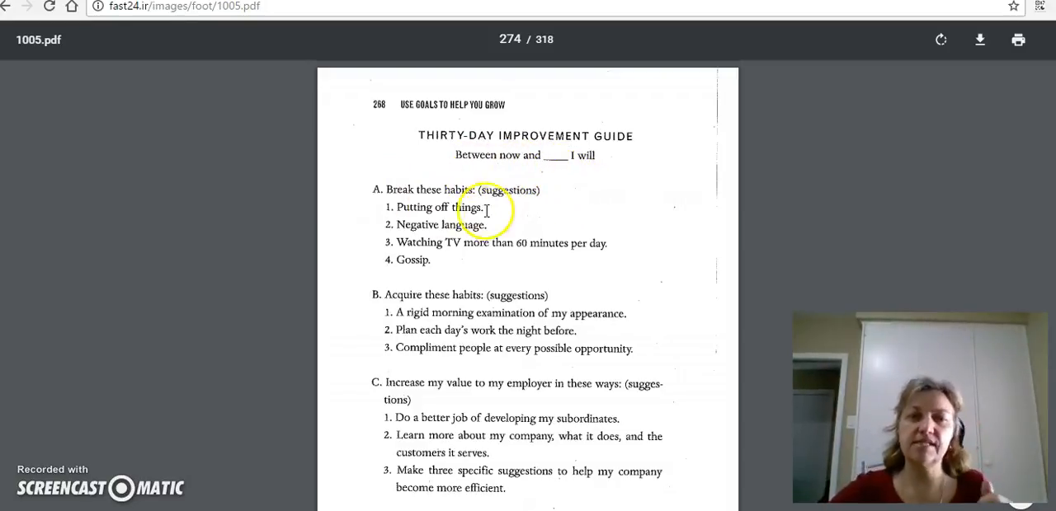
mouse_move(553, 209)
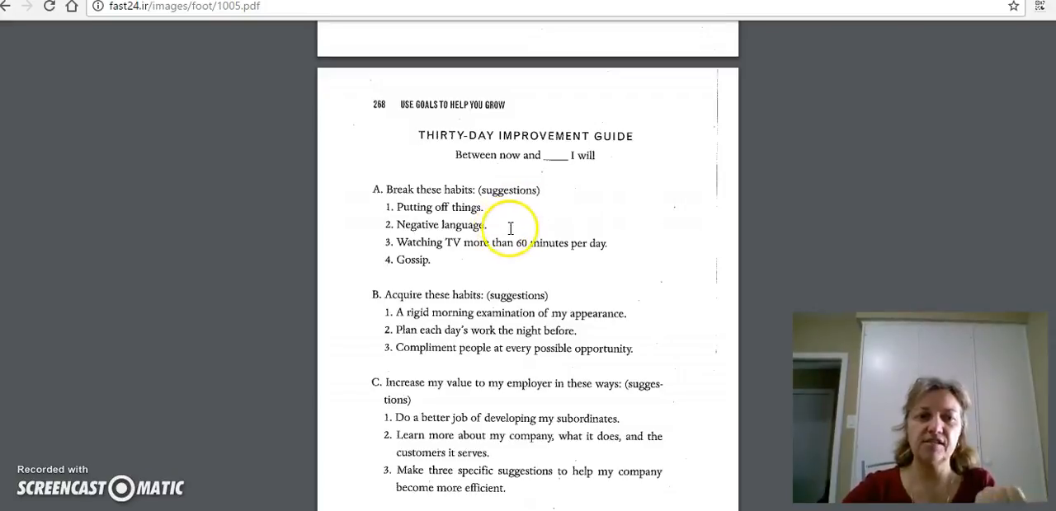
mouse_move(622, 252)
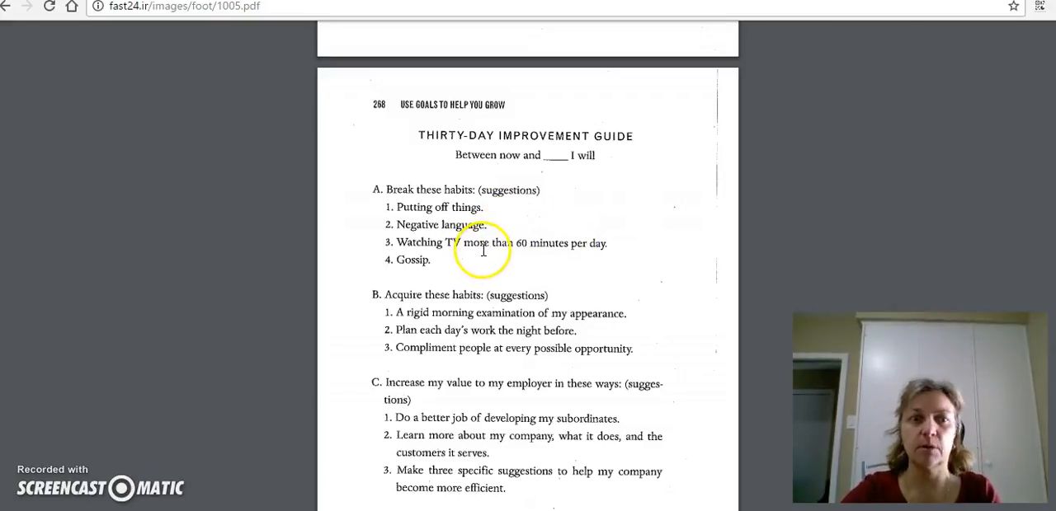
mouse_move(497, 272)
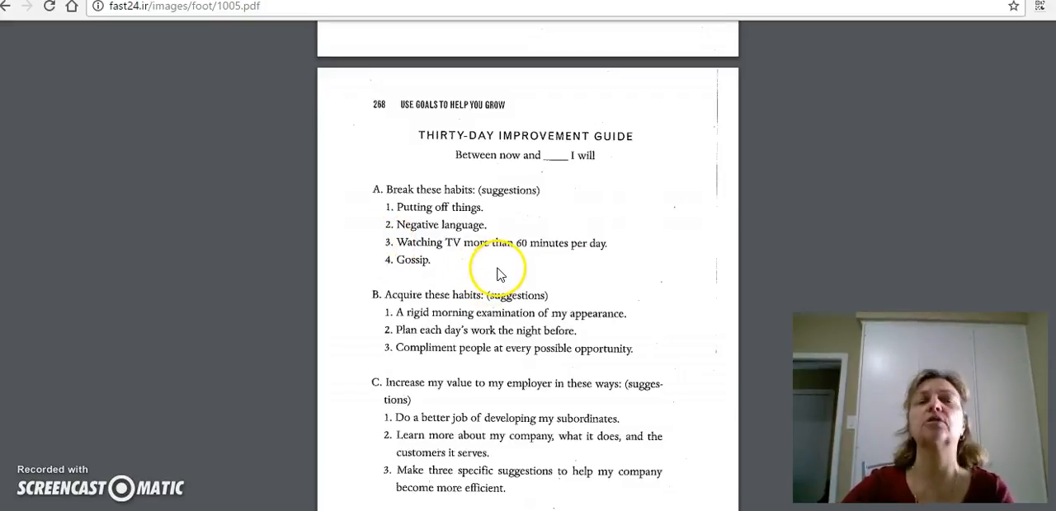
- Scroll through improvement guide sections A–D to the top of page 269
scroll(down, 3)
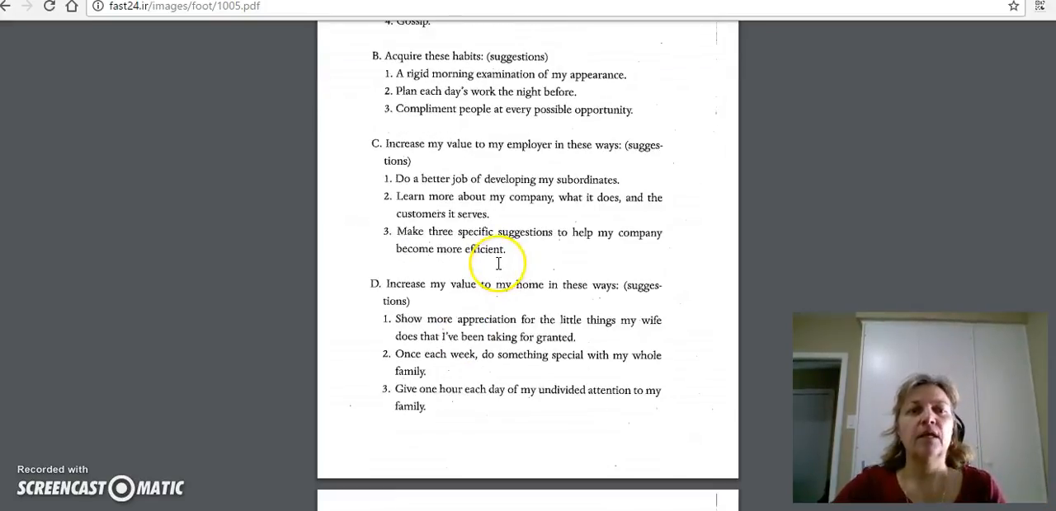
scroll(up, 3)
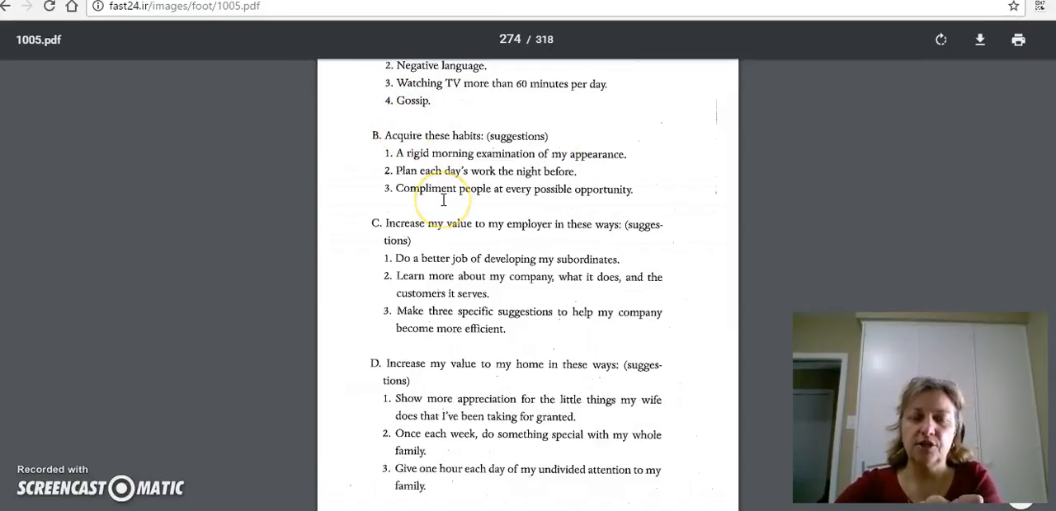
scroll(up, 3)
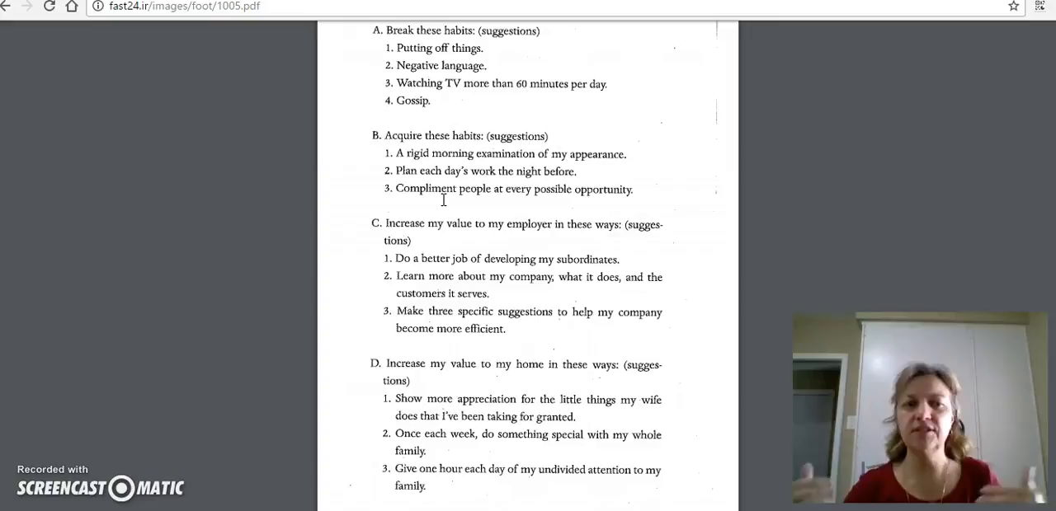
scroll(down, 3)
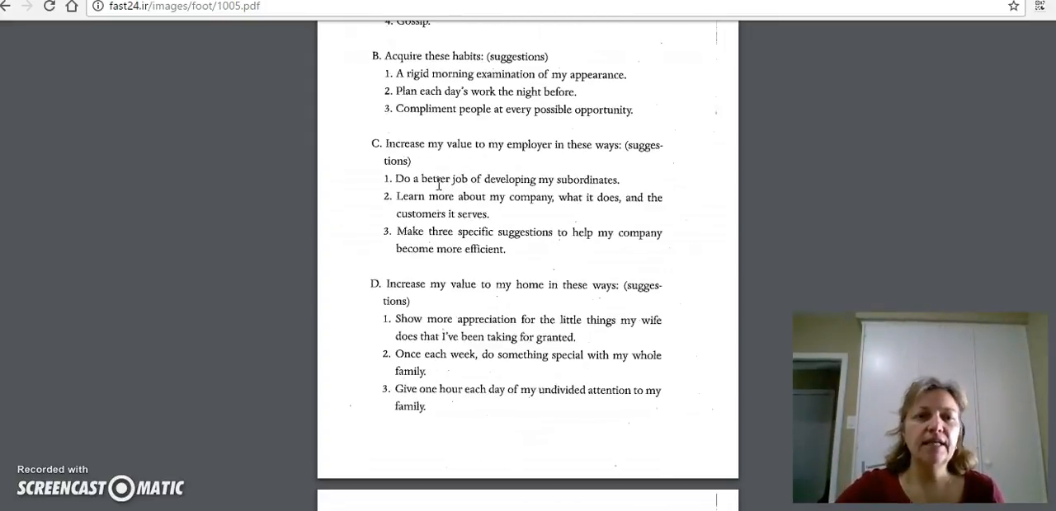
mouse_move(495, 161)
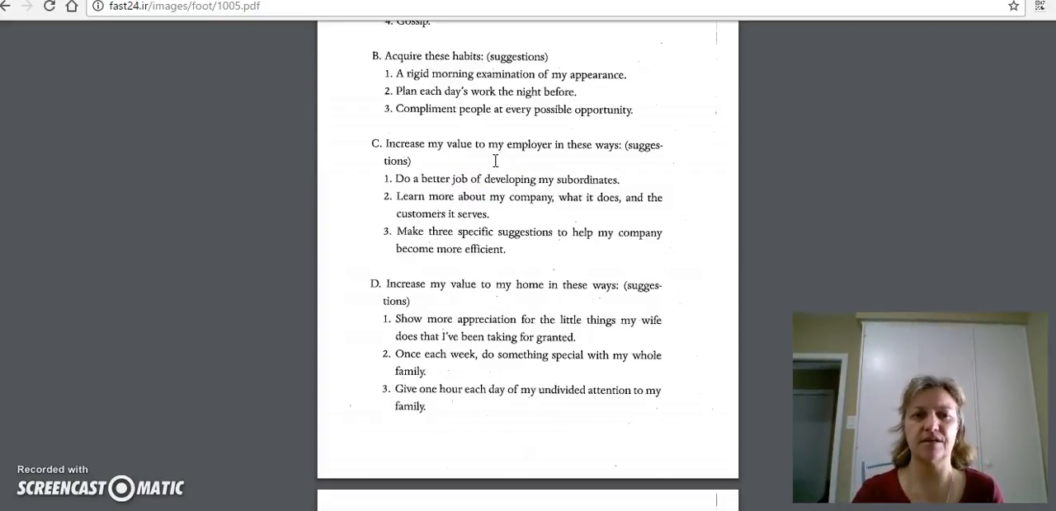
mouse_move(499, 299)
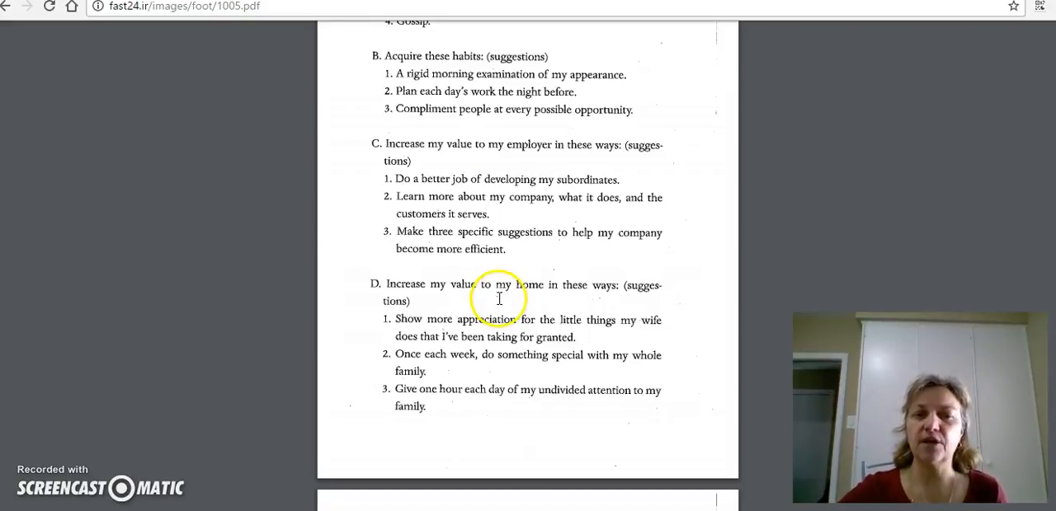
scroll(down, 3)
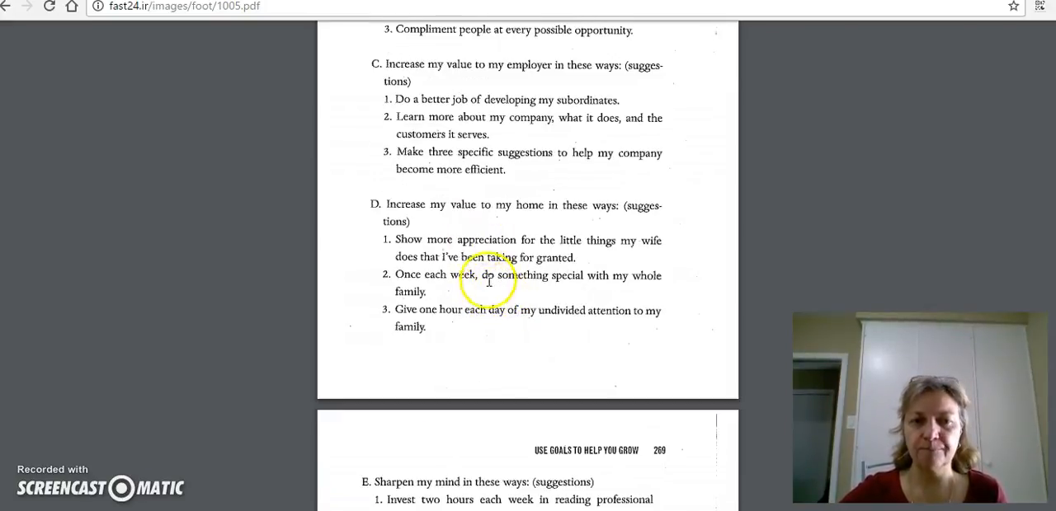
mouse_move(577, 226)
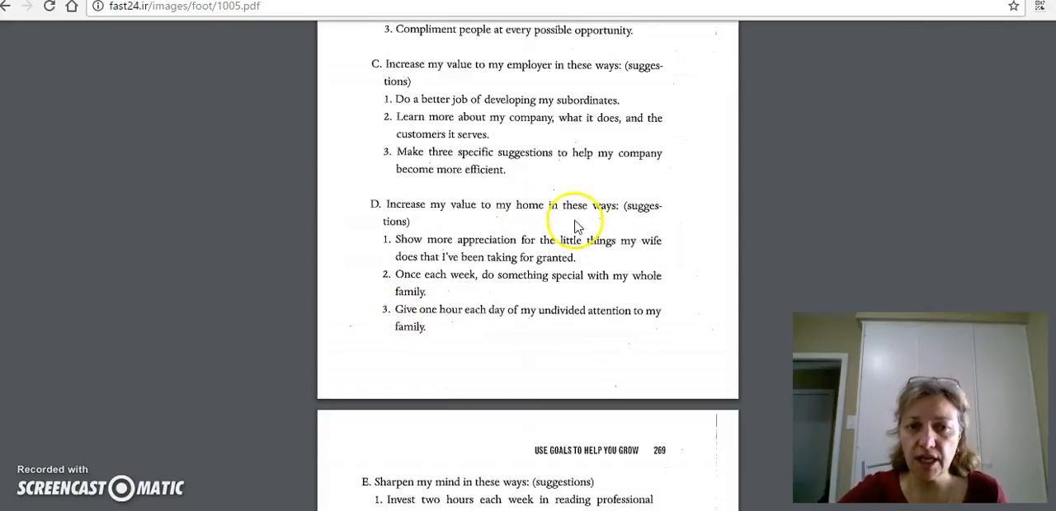
- Scroll to the 'Sharpen my mind' list and close the Ad-Aware pop-up
scroll(down, 3)
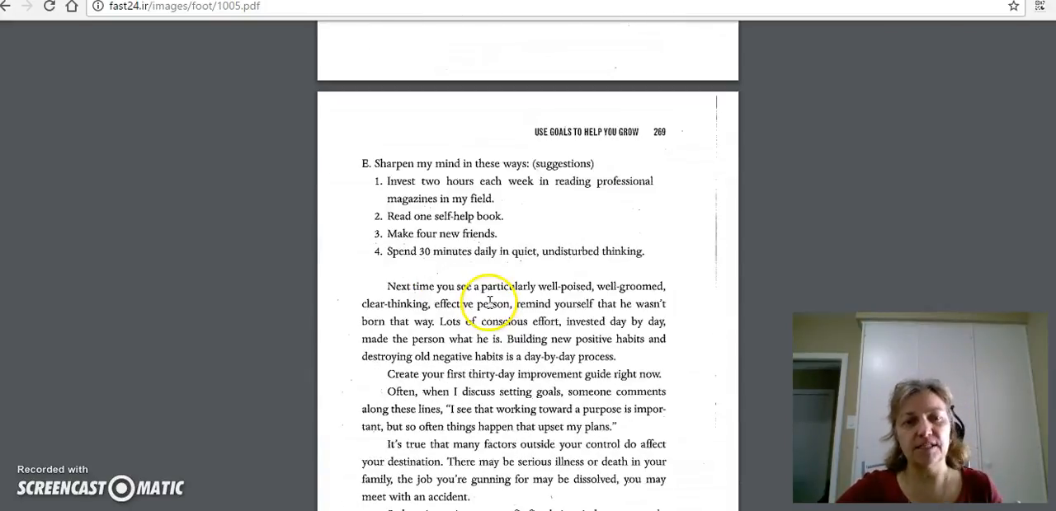
mouse_move(544, 208)
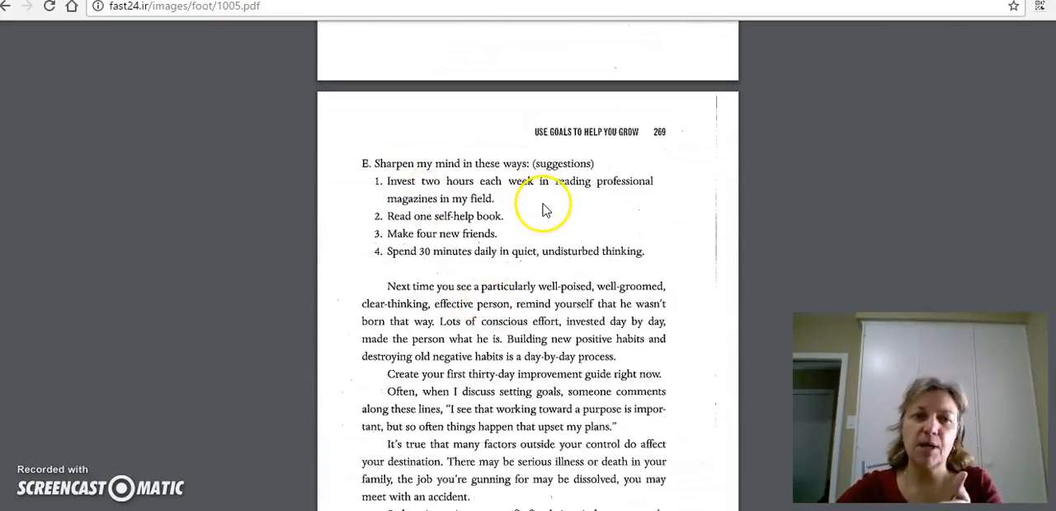
mouse_move(544, 208)
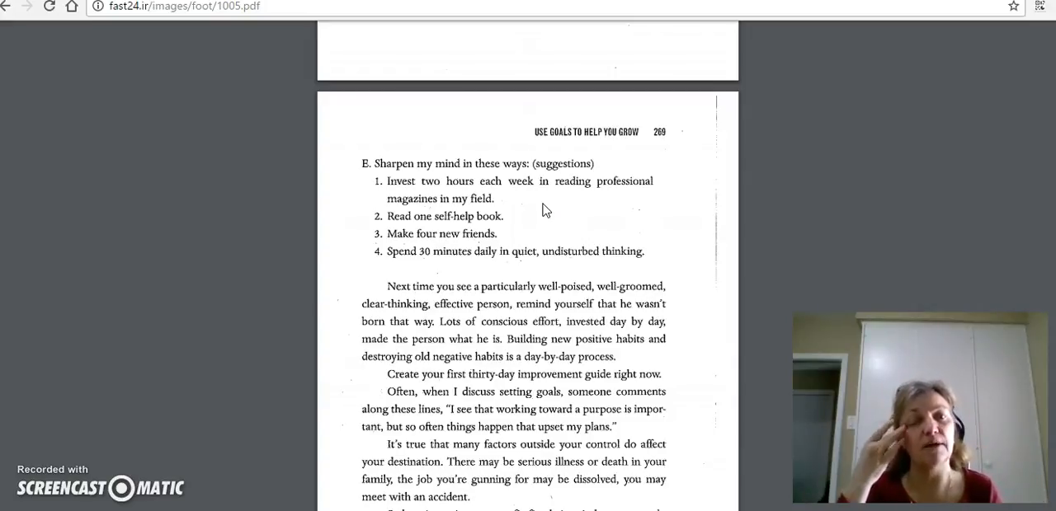
mouse_move(543, 237)
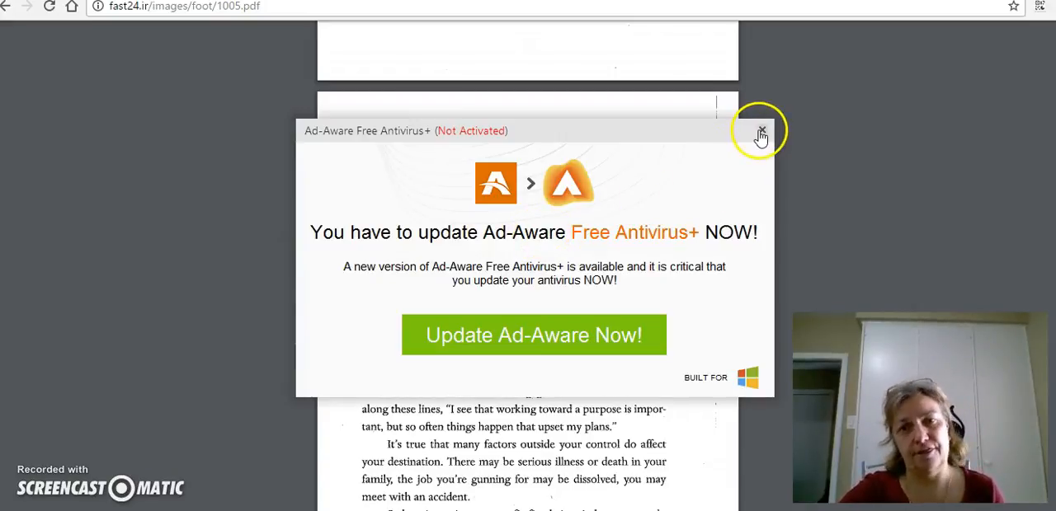
click(760, 132)
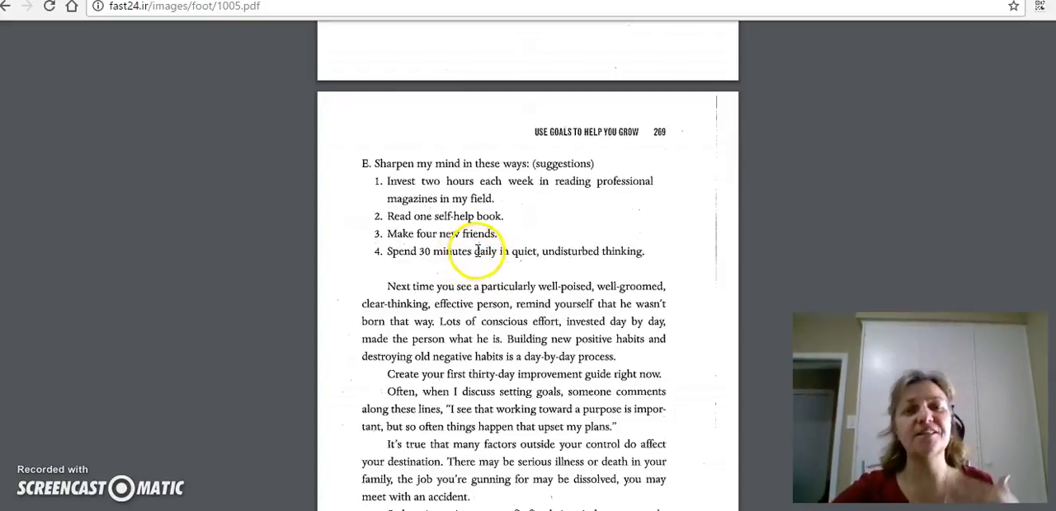
- Scroll through page 270 to 'Invest in education' and page 271's Ralph Cordiner quote
scroll(down, 3)
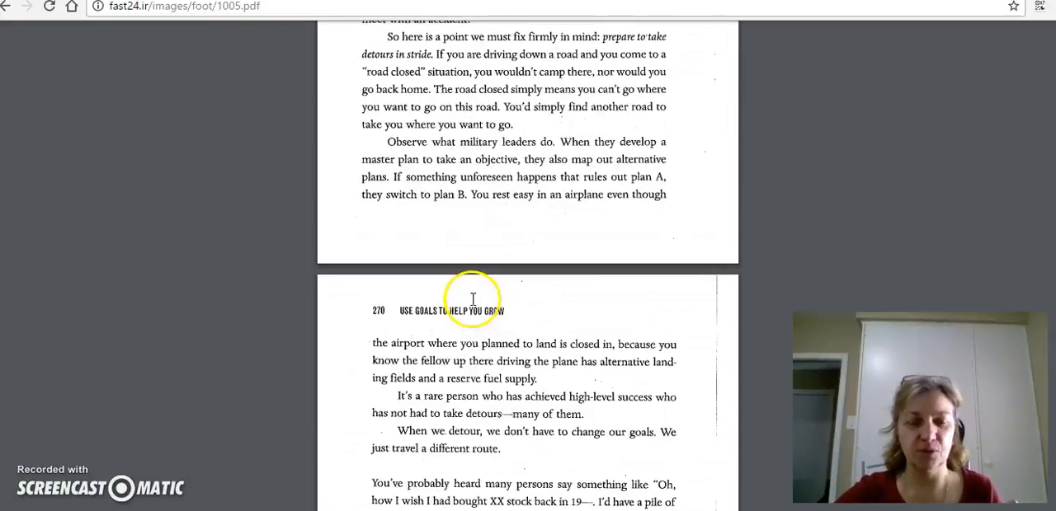
scroll(down, 3)
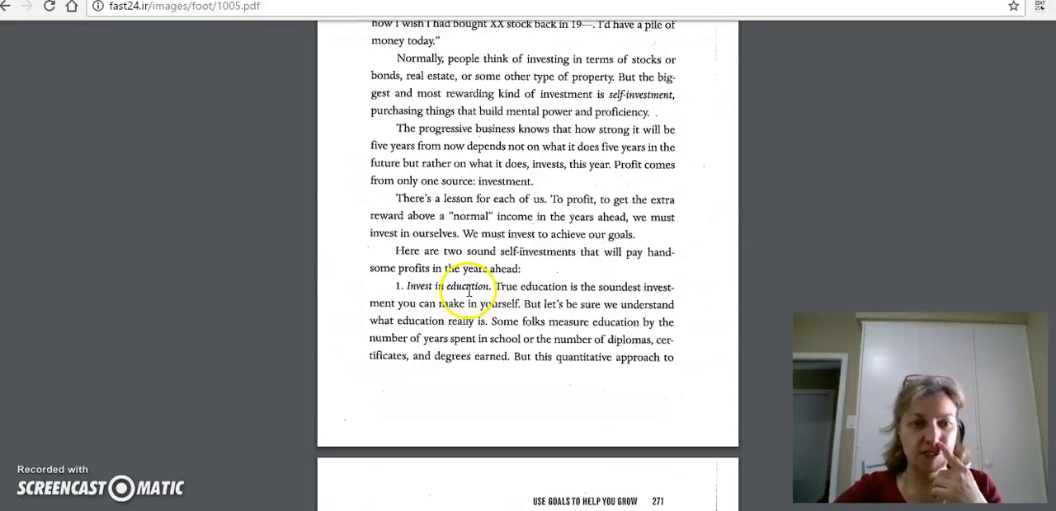
mouse_move(536, 274)
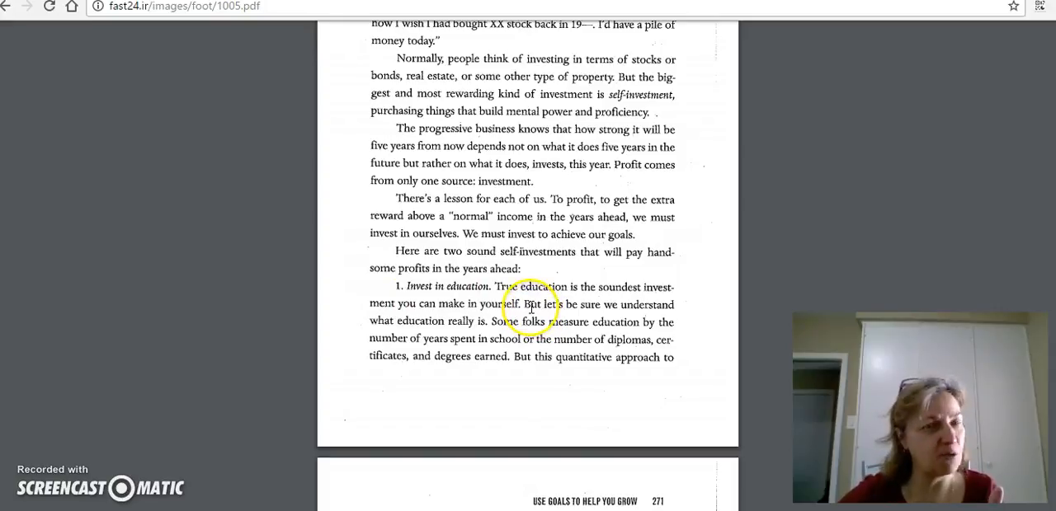
scroll(down, 3)
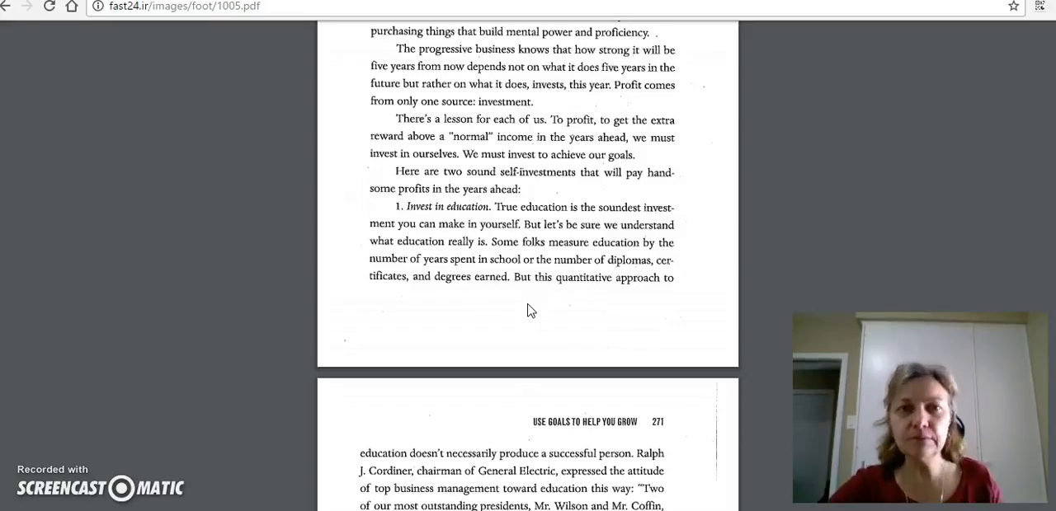
click(520, 277)
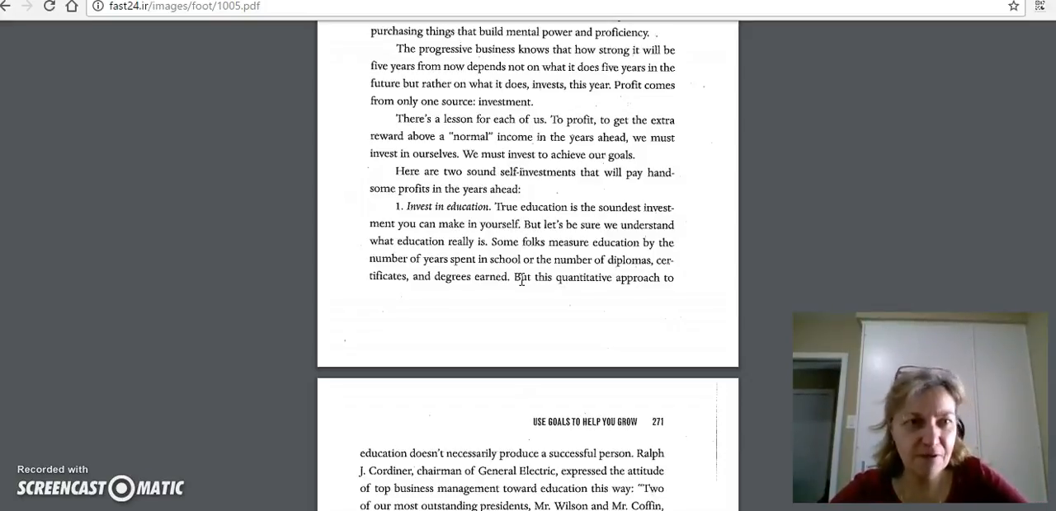
scroll(down, 3)
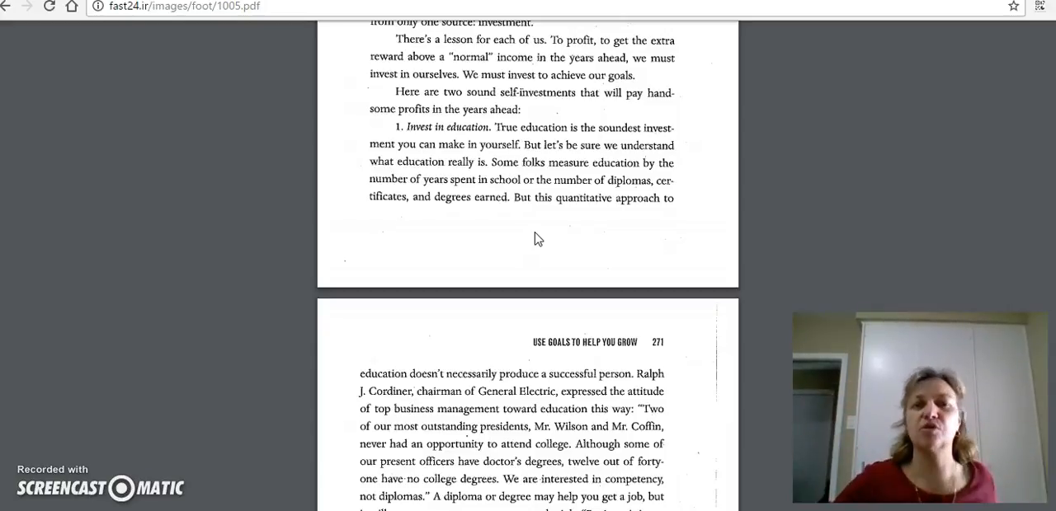
- Scroll the PDF to page 278's 'Invest in idea starters', then return to the Mindset book list
scroll(down, 3)
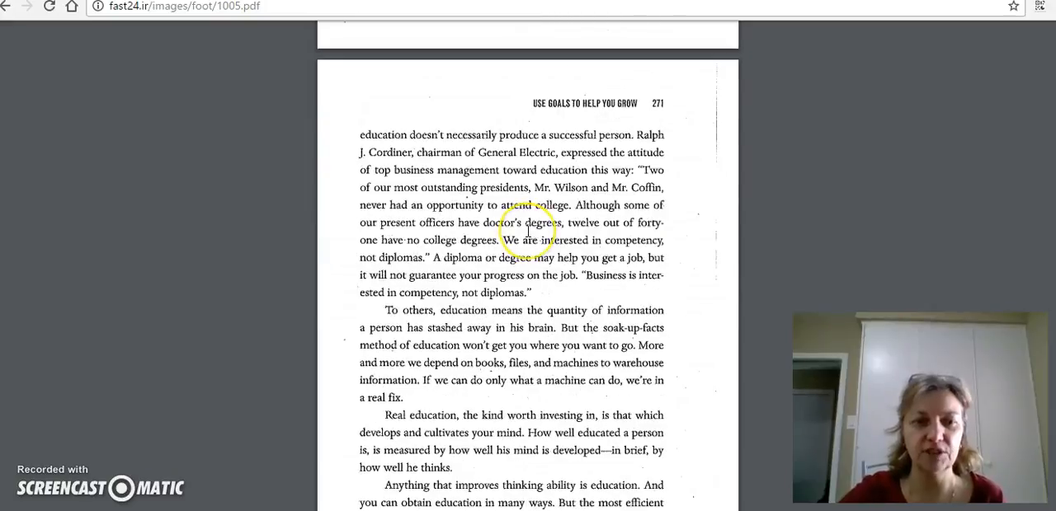
scroll(down, 3)
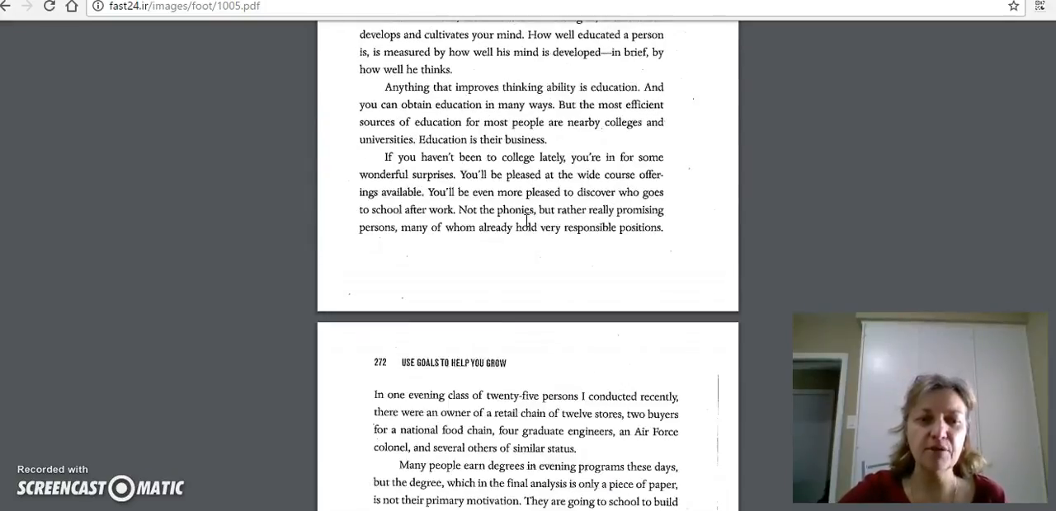
scroll(down, 3)
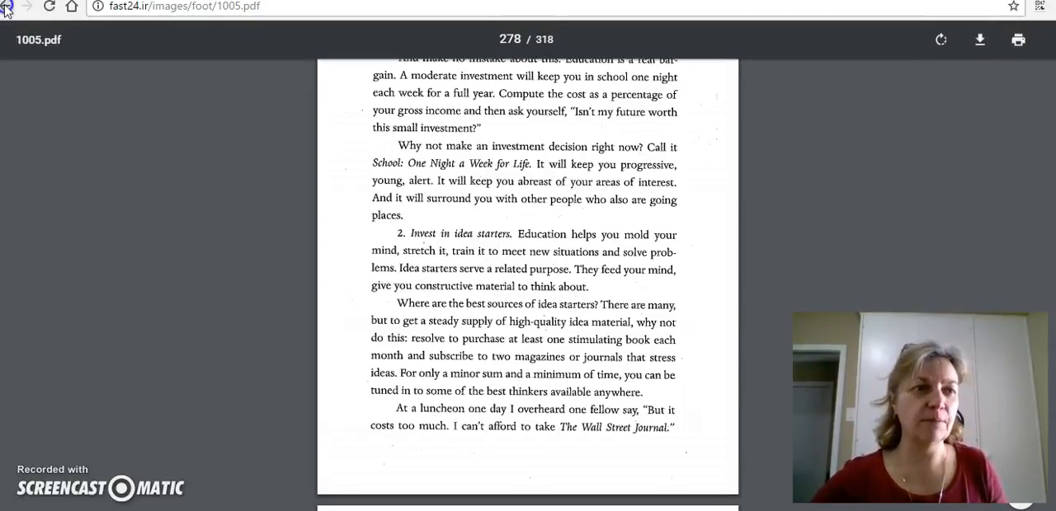
click(8, 6)
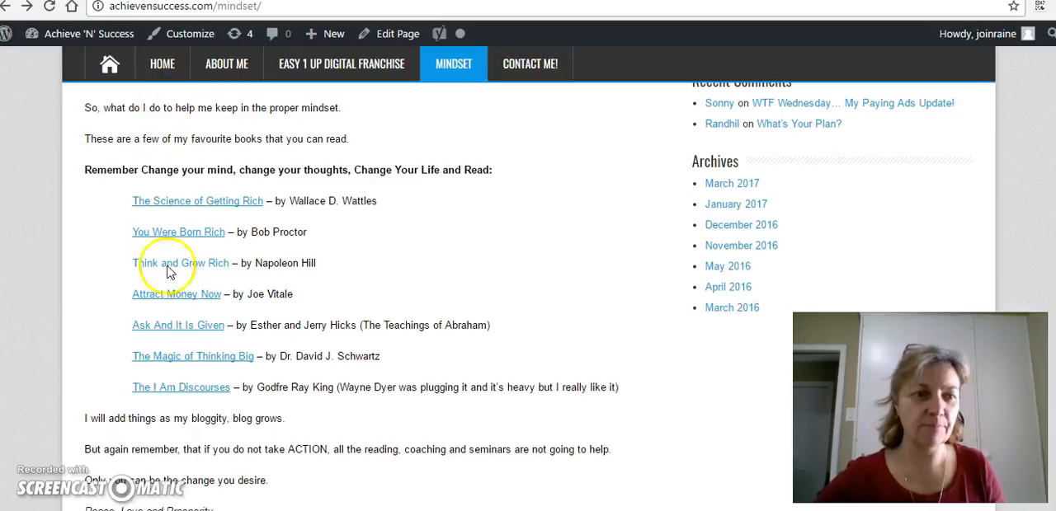
mouse_move(200, 365)
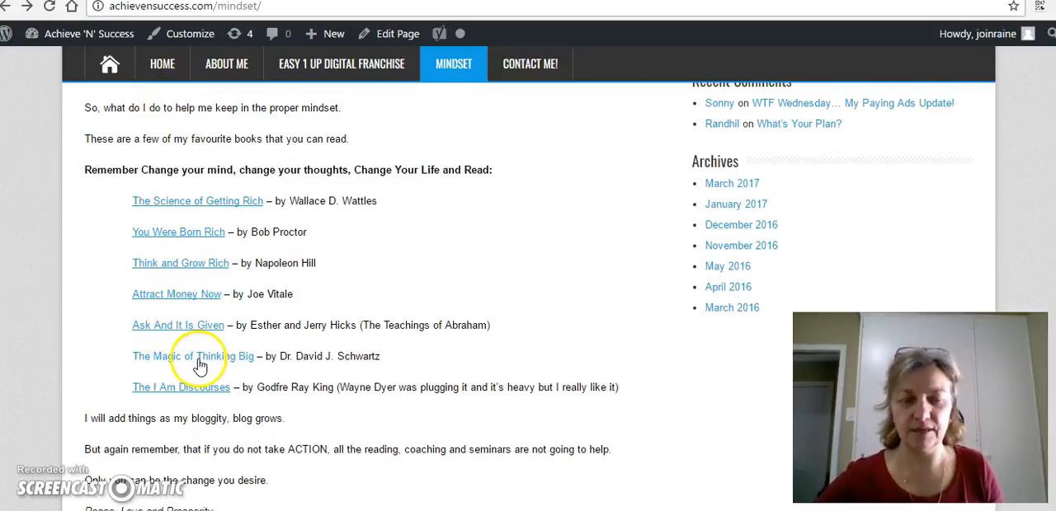